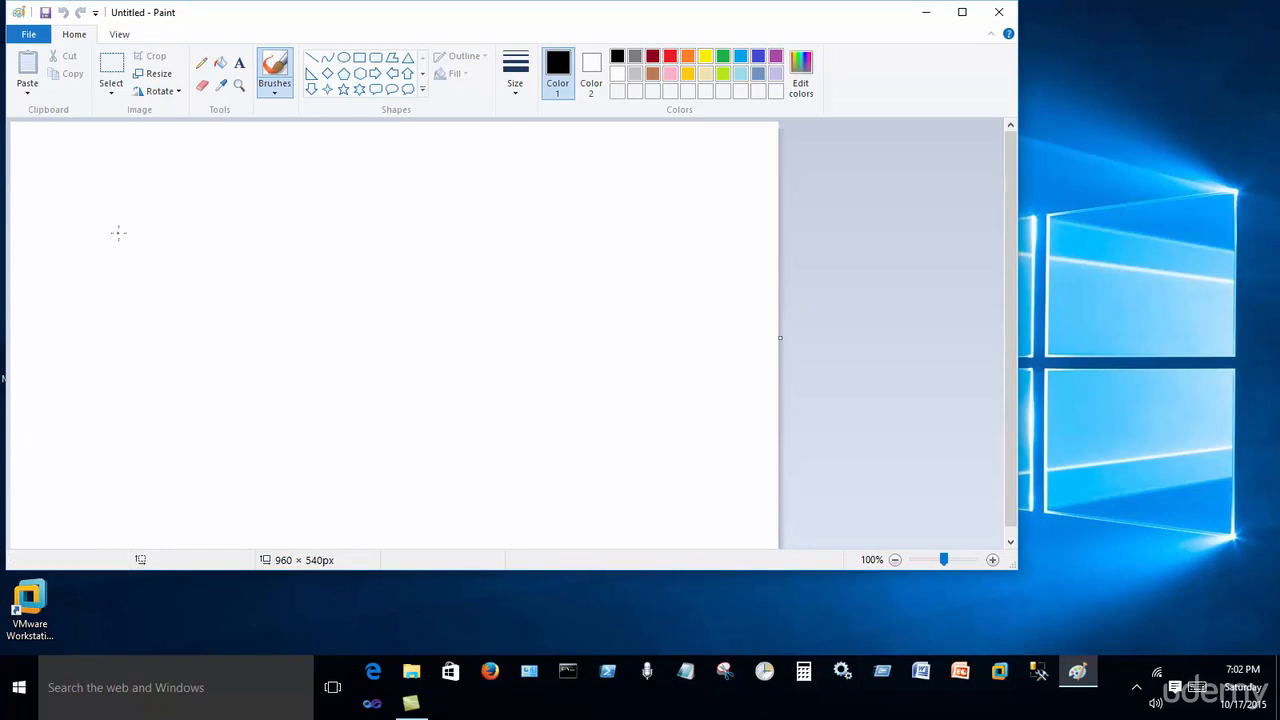
mouse_move(114, 240)
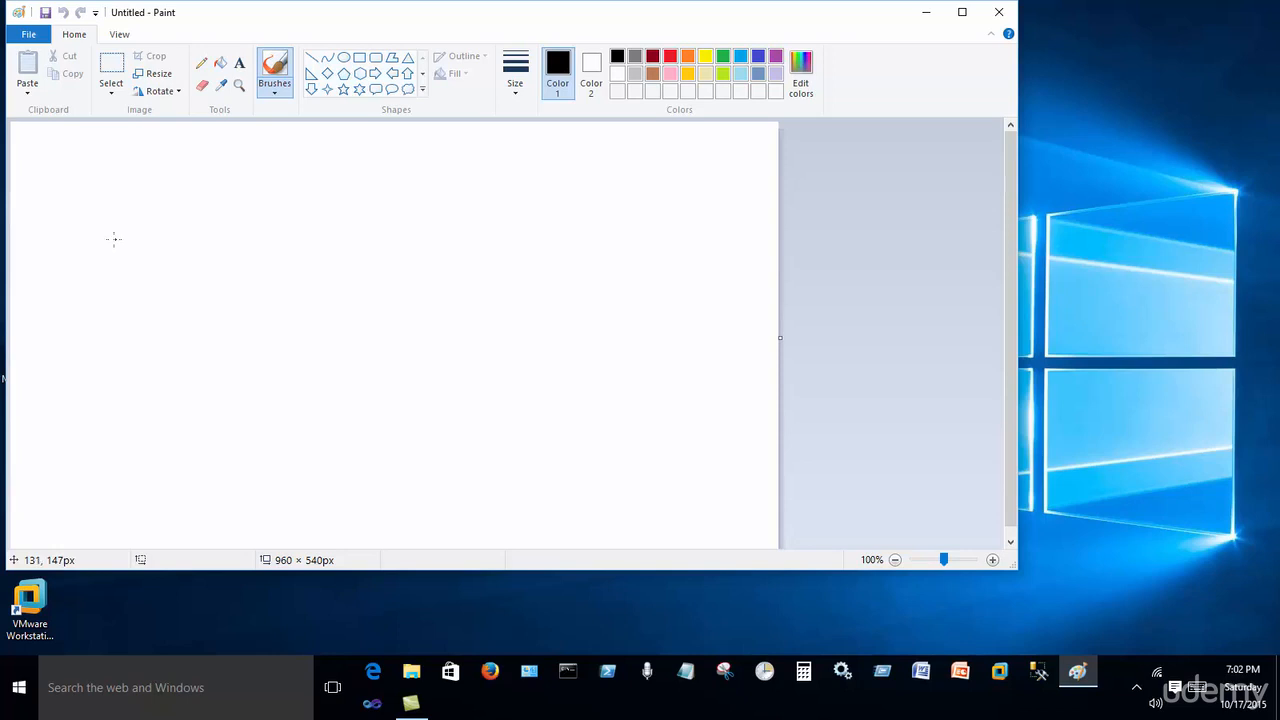
mouse_move(116, 242)
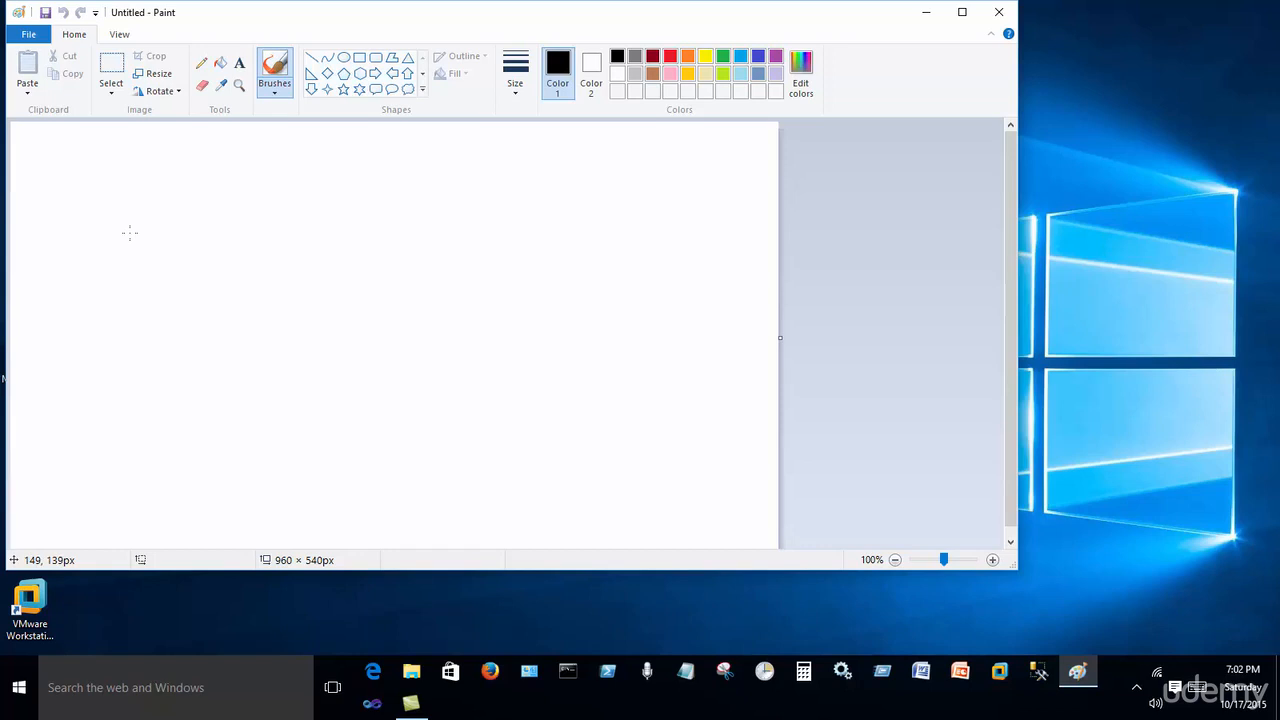
mouse_move(132, 235)
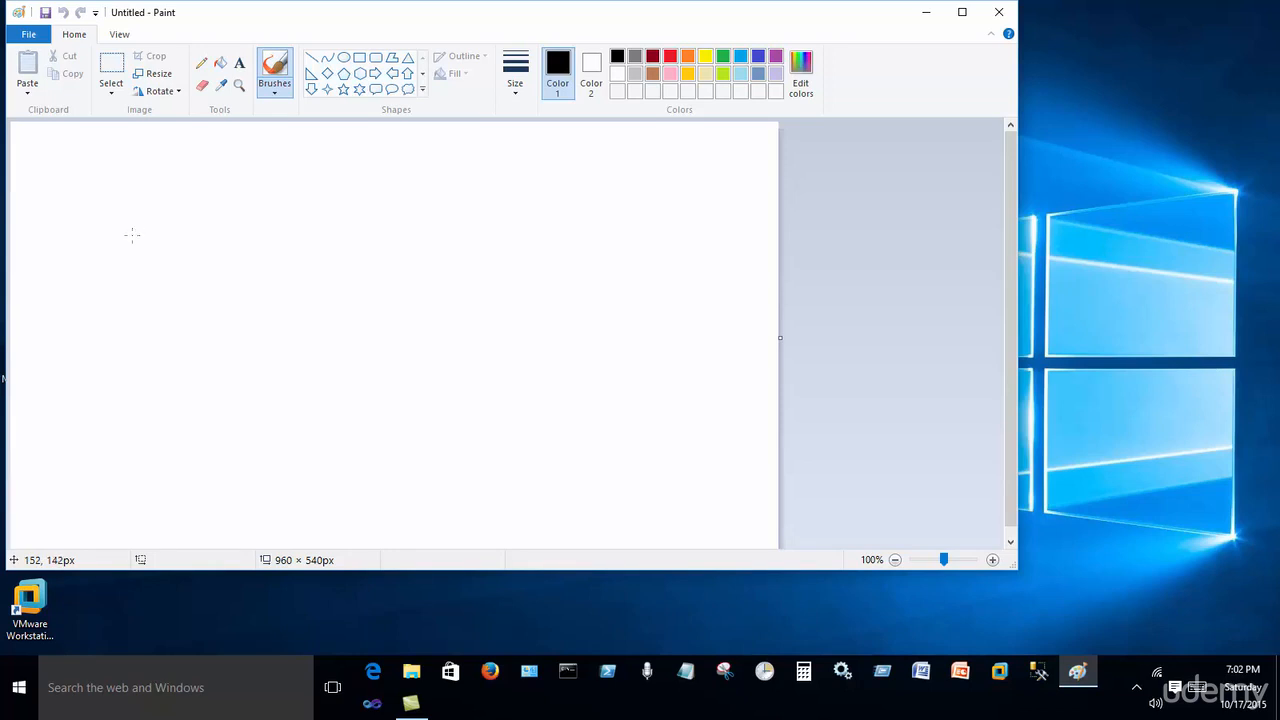
mouse_move(120, 240)
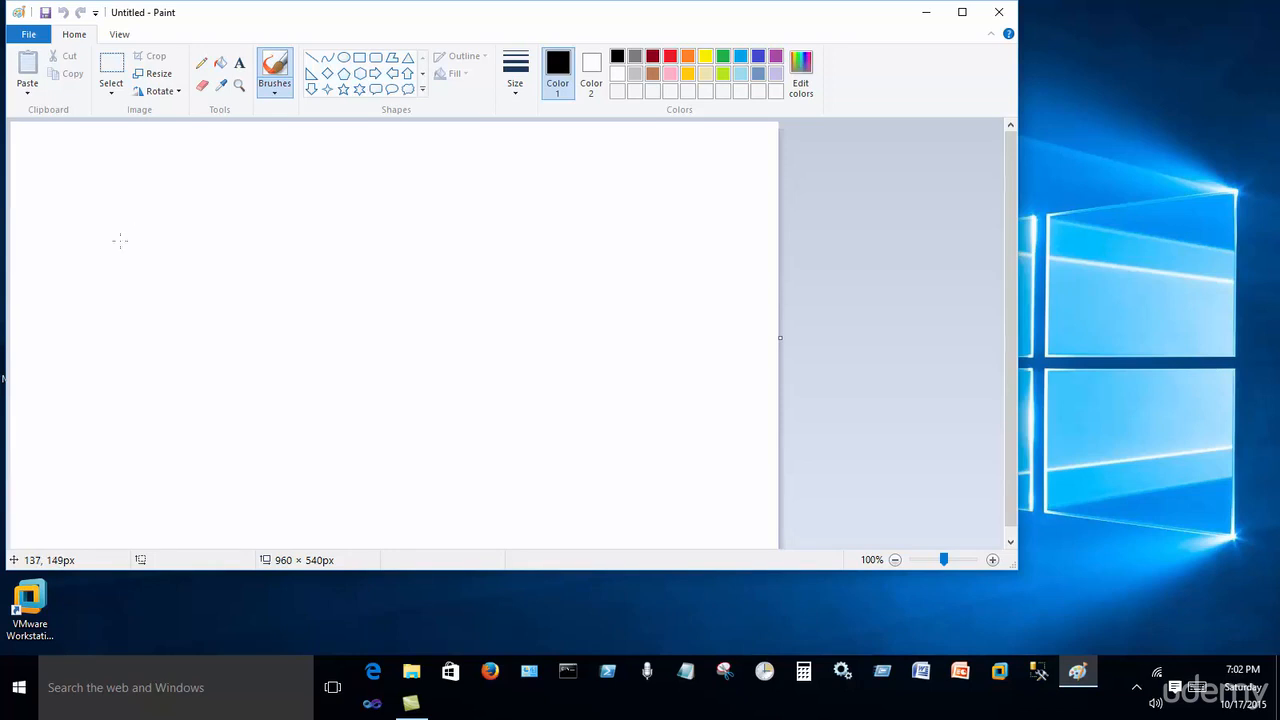
mouse_move(125, 234)
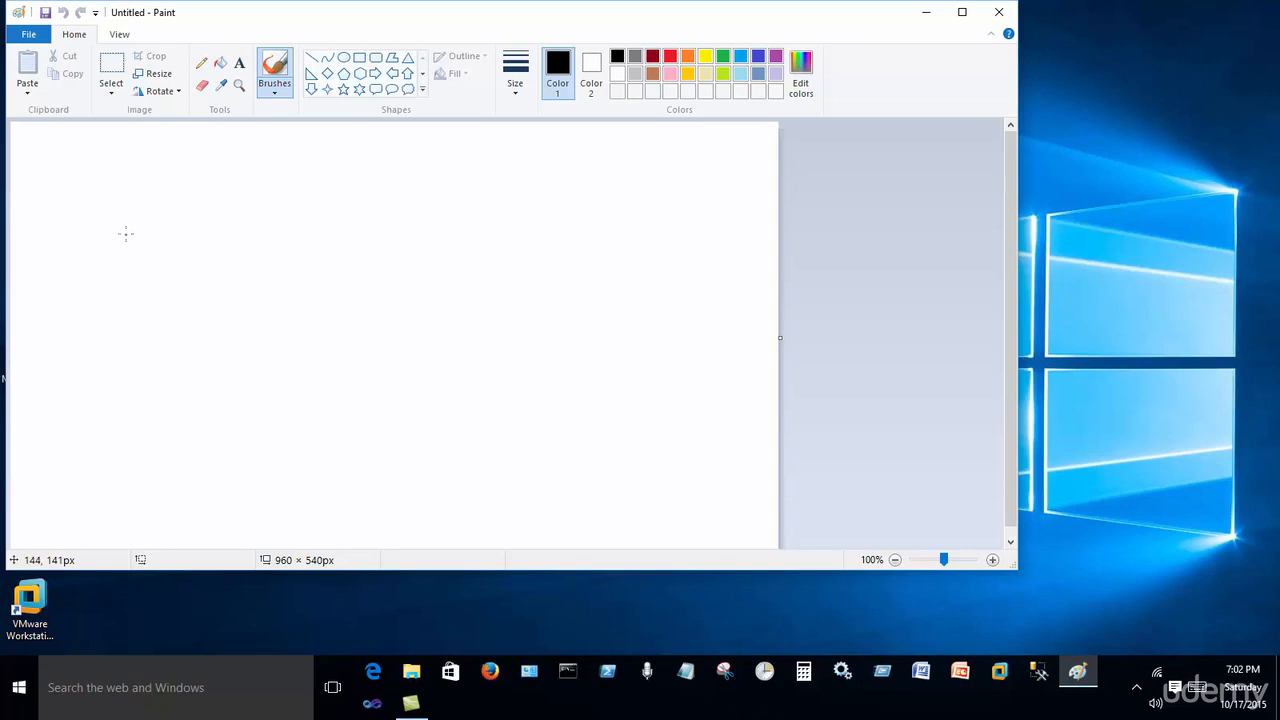
mouse_move(130, 229)
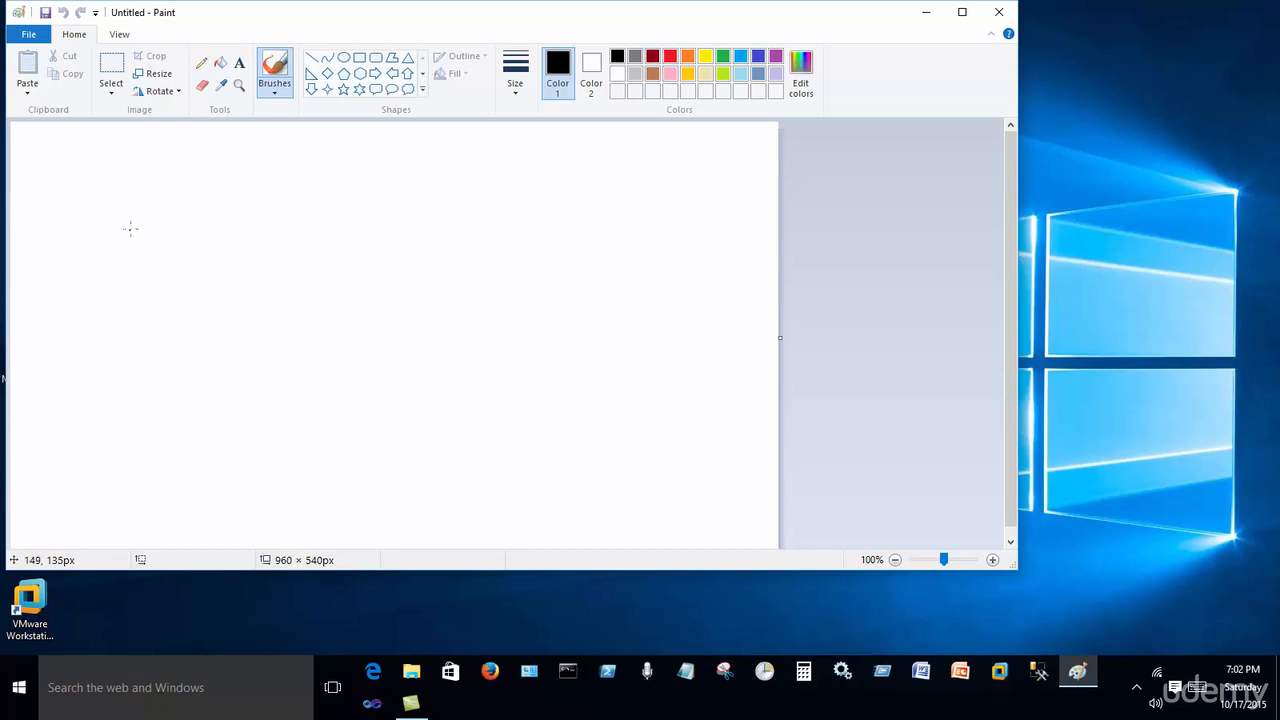
mouse_move(120, 226)
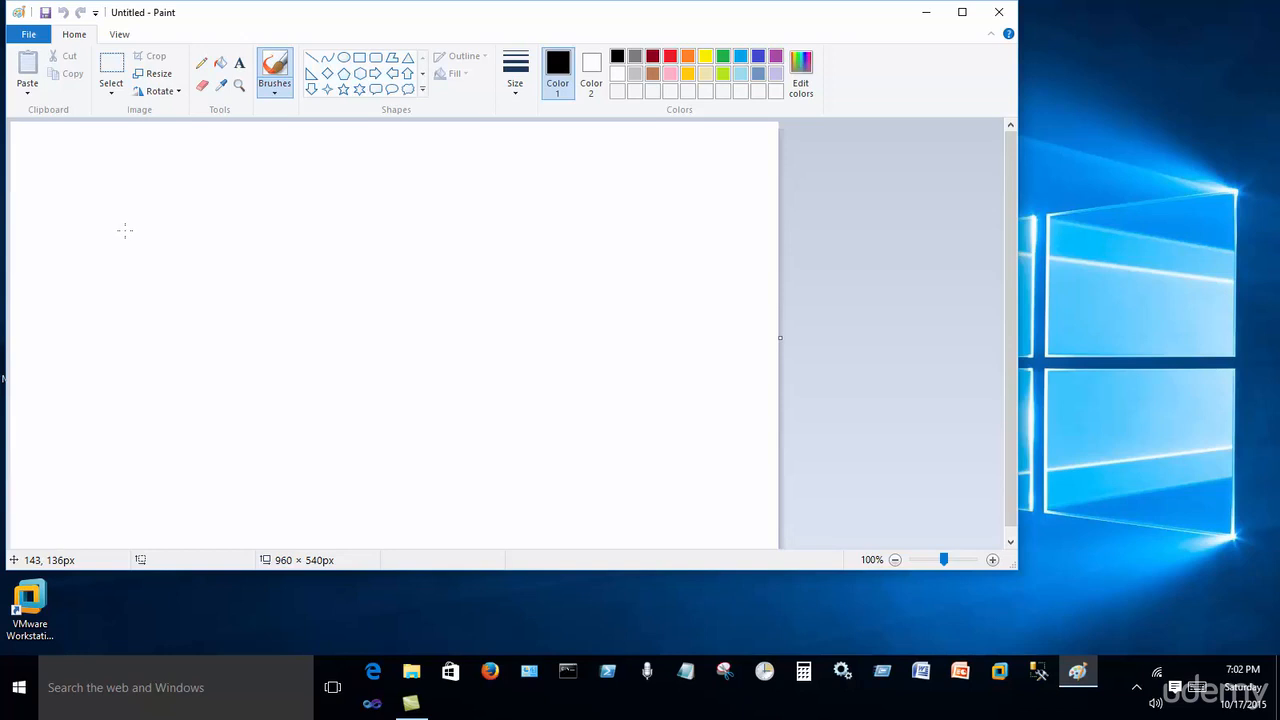
mouse_move(127, 233)
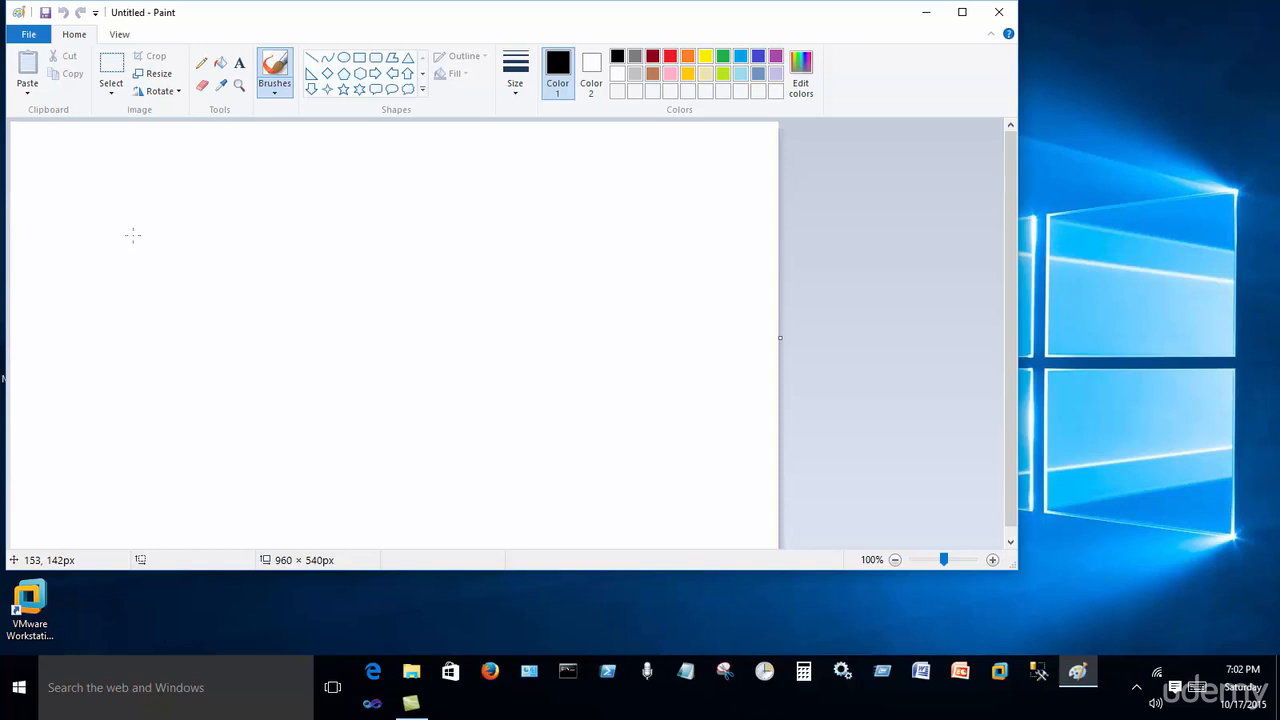
mouse_move(133, 235)
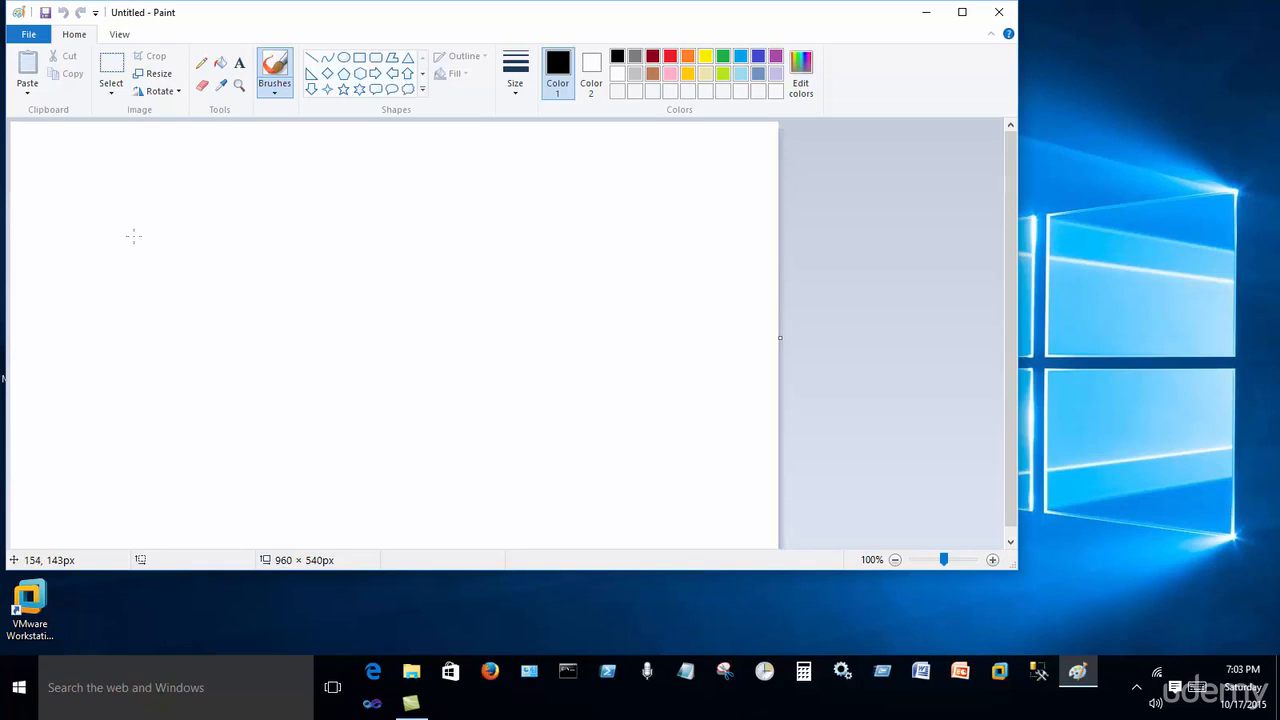
mouse_move(113, 211)
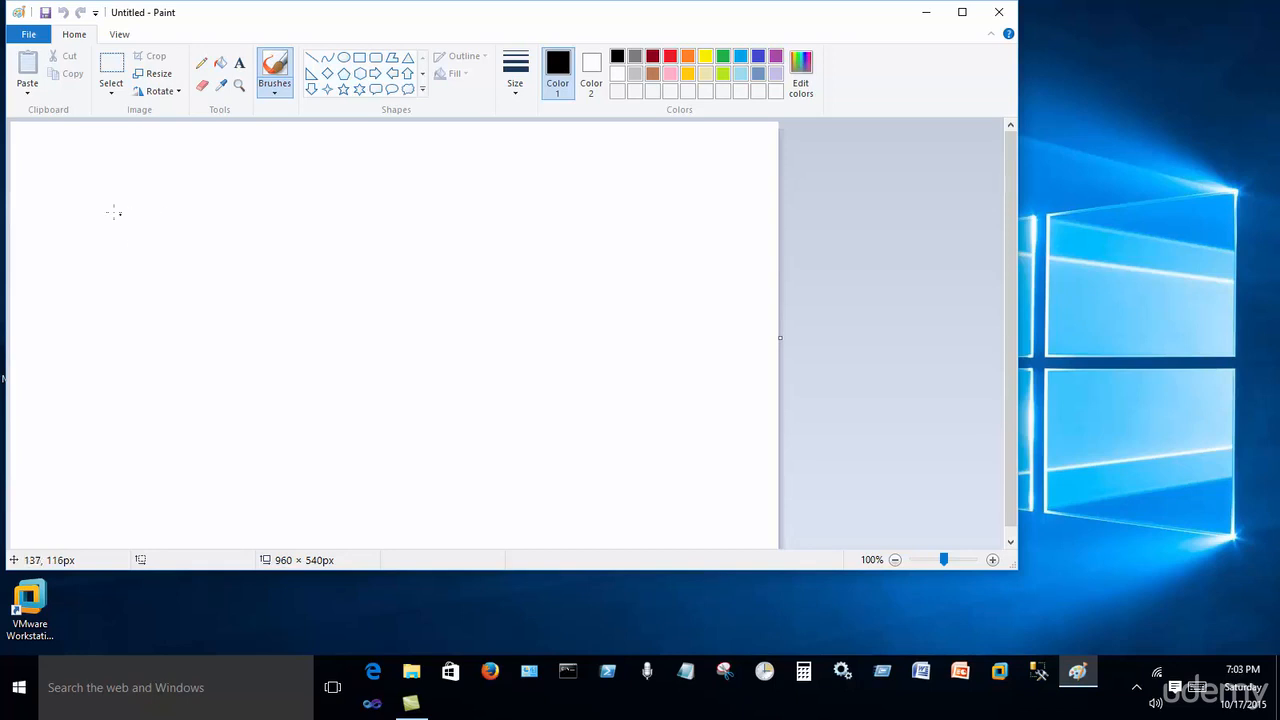
mouse_move(94, 186)
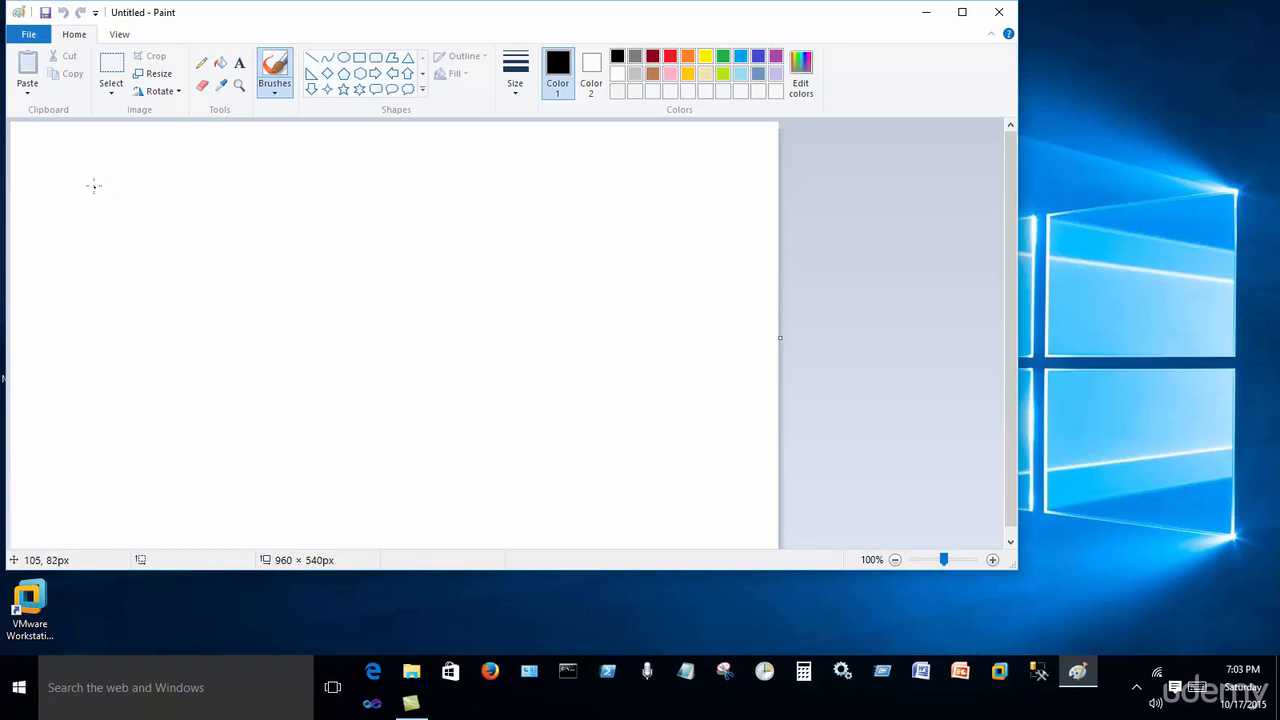
mouse_move(79, 165)
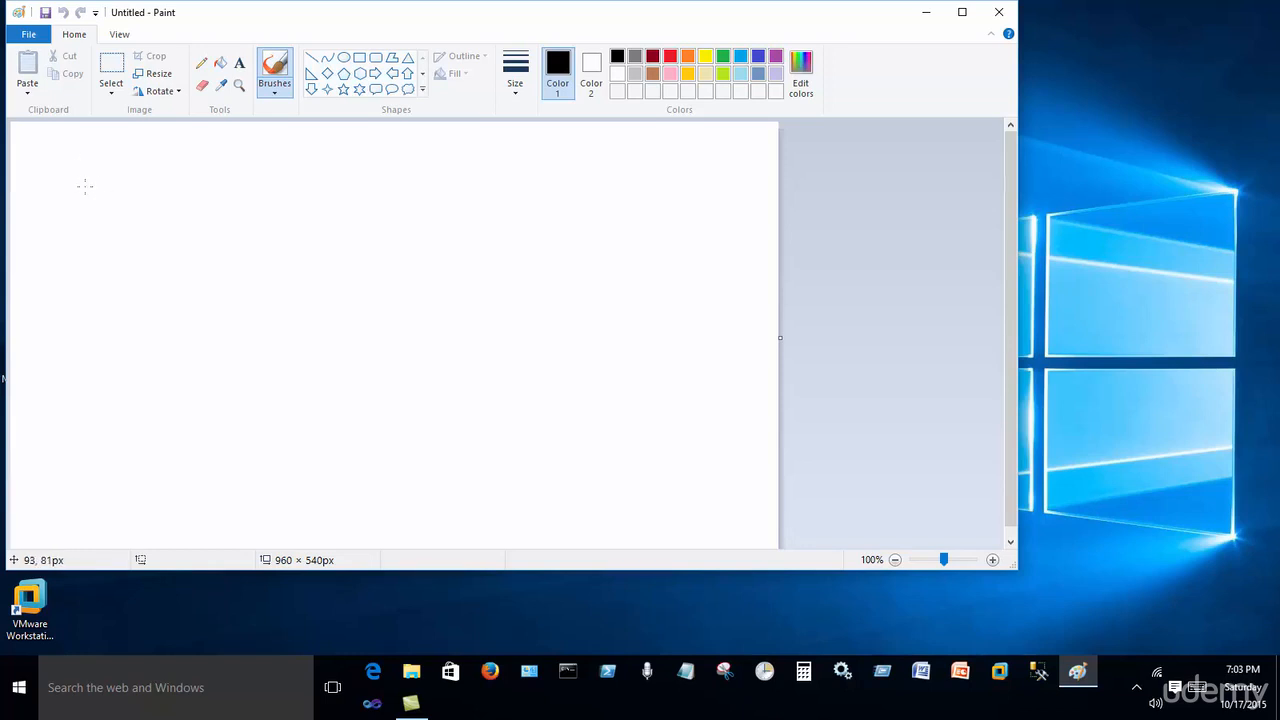
mouse_move(103, 161)
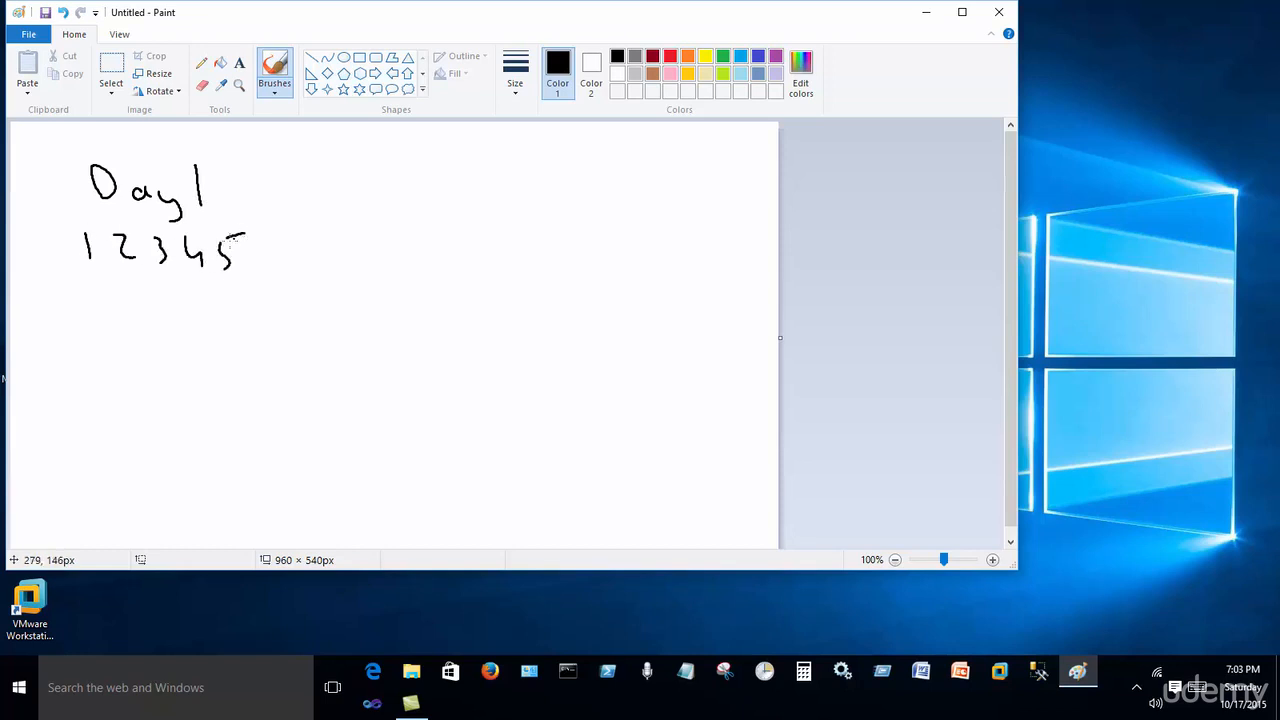
Bracket the Day1 inserts 1–5 and draw a double arrow down to 'Full DB'
drag(62, 230, 225, 290)
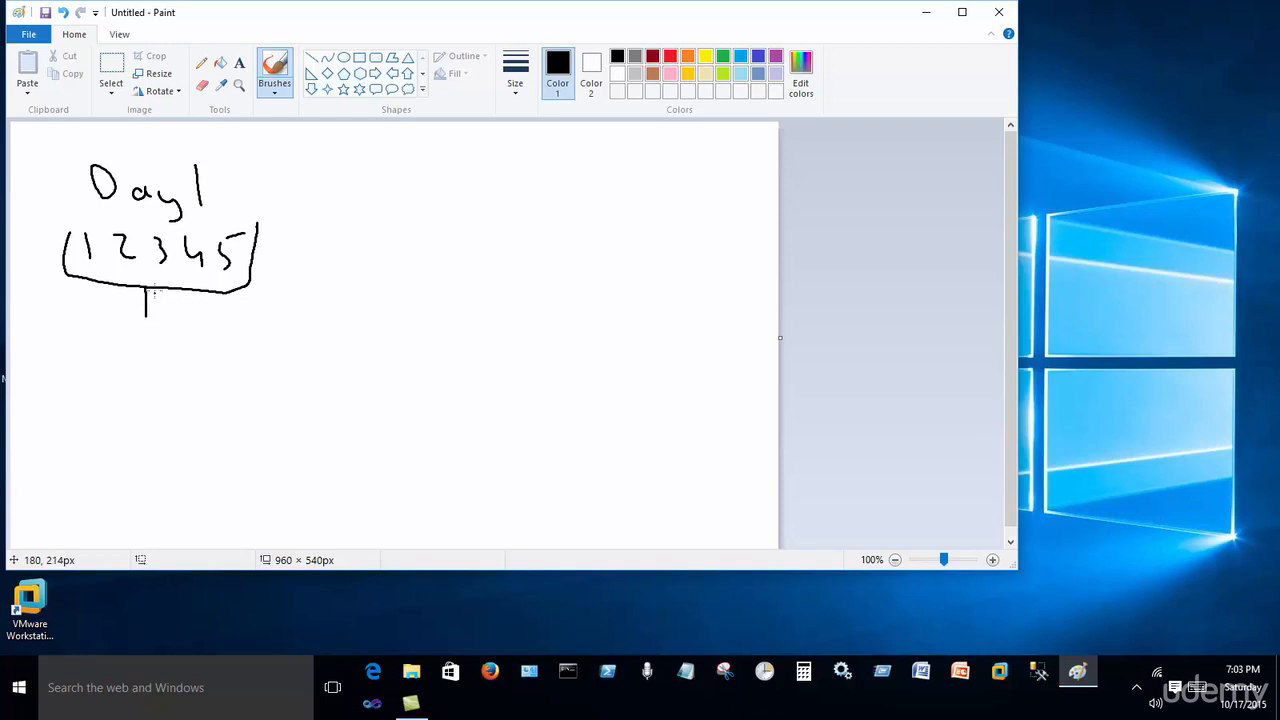
drag(155, 300, 155, 335)
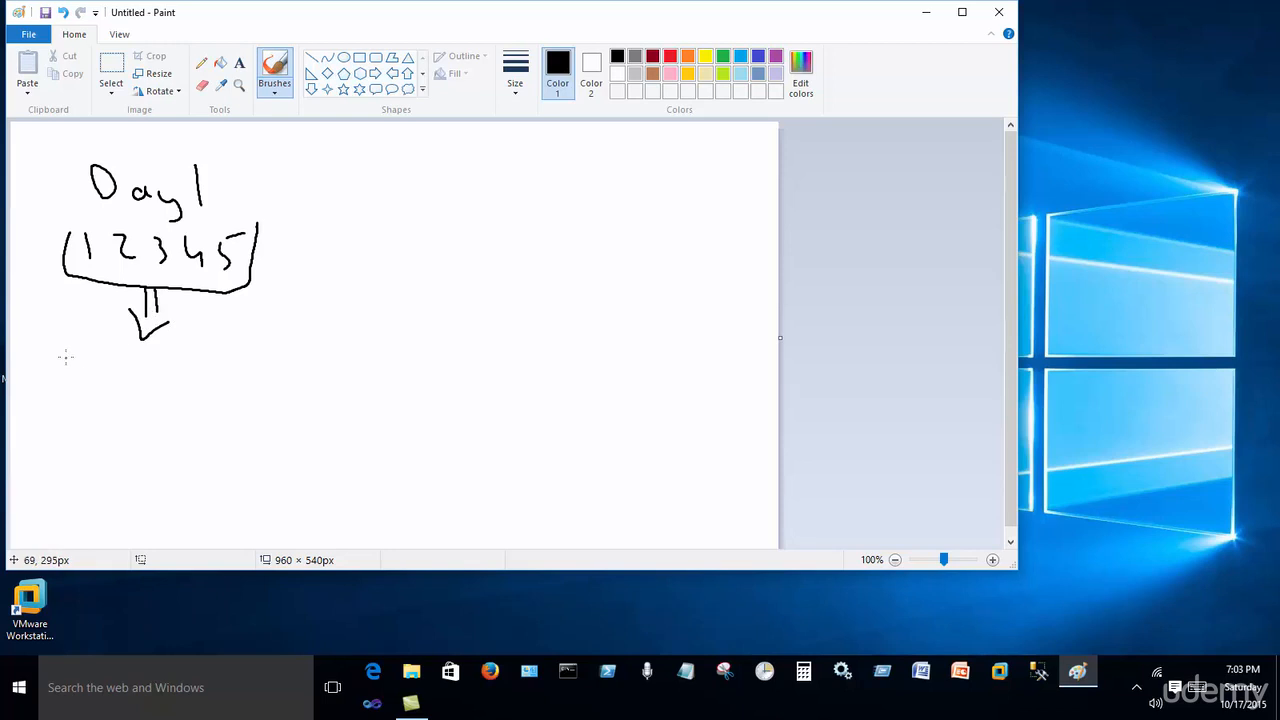
drag(68, 345, 85, 375)
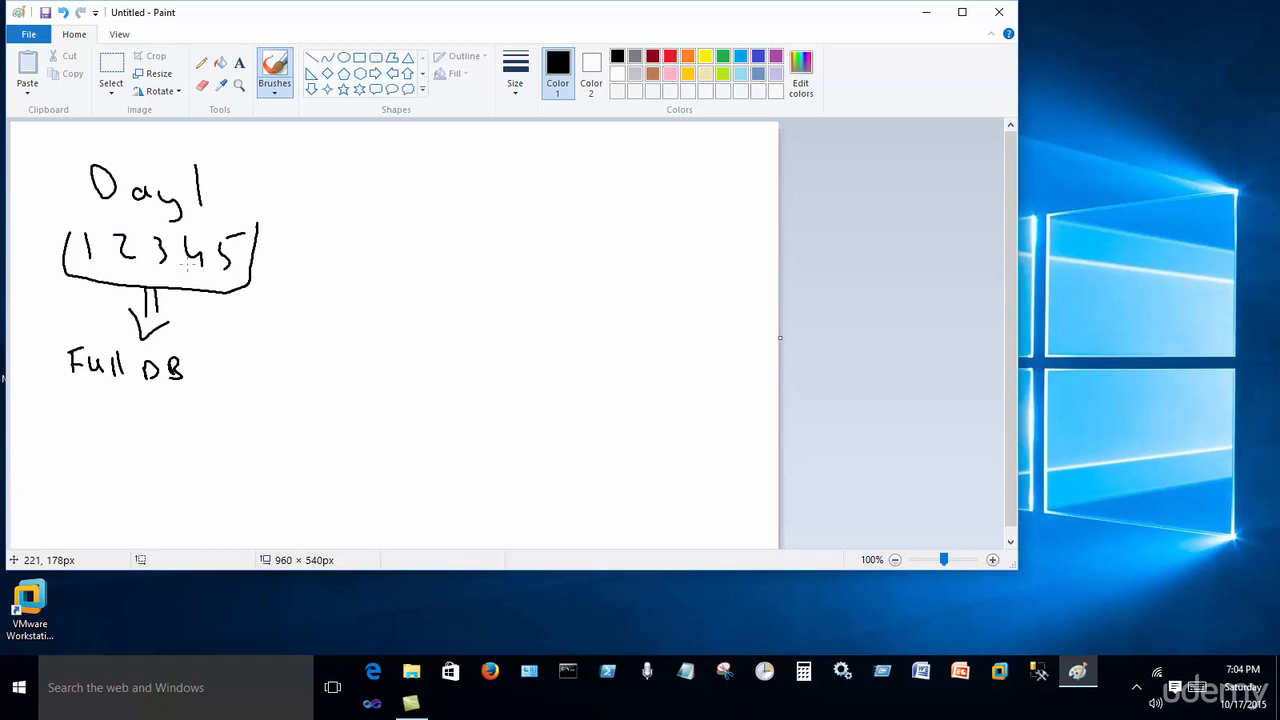
mouse_move(293, 198)
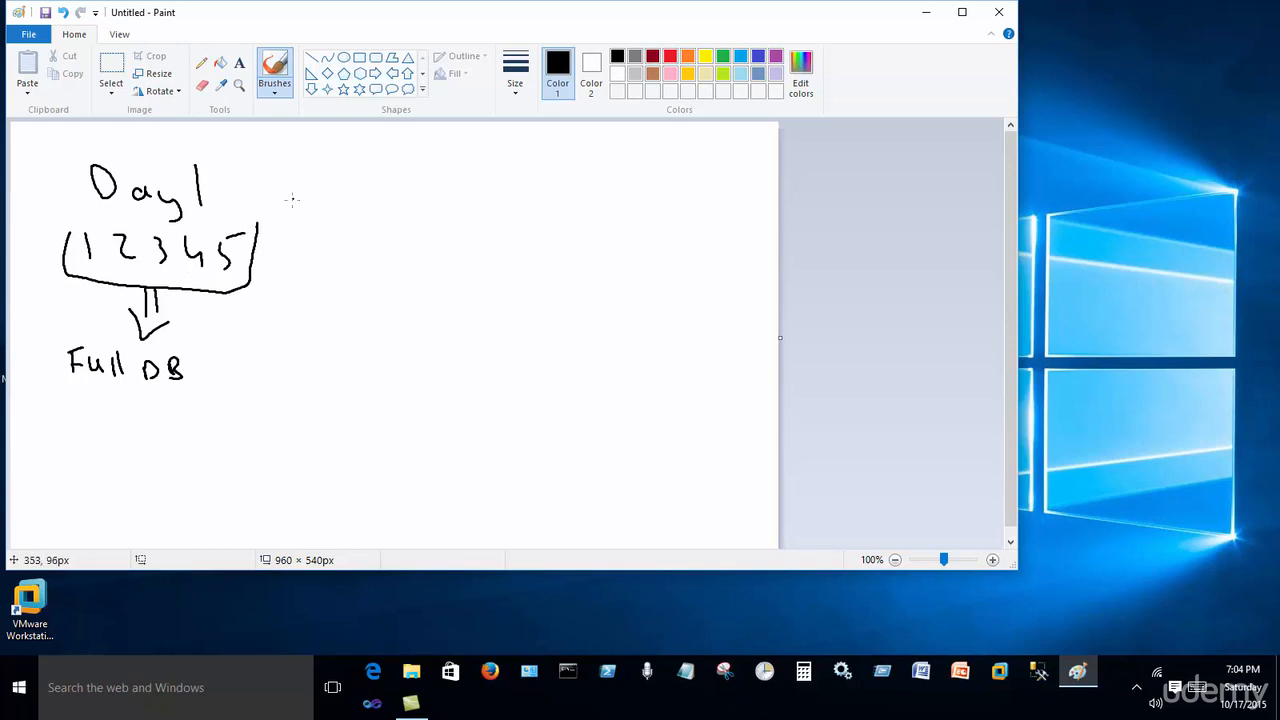
Handwrite 'Day2', bracket inserts 6–10, and draw an arrow down to 'Full DB'
drag(280, 200, 330, 210)
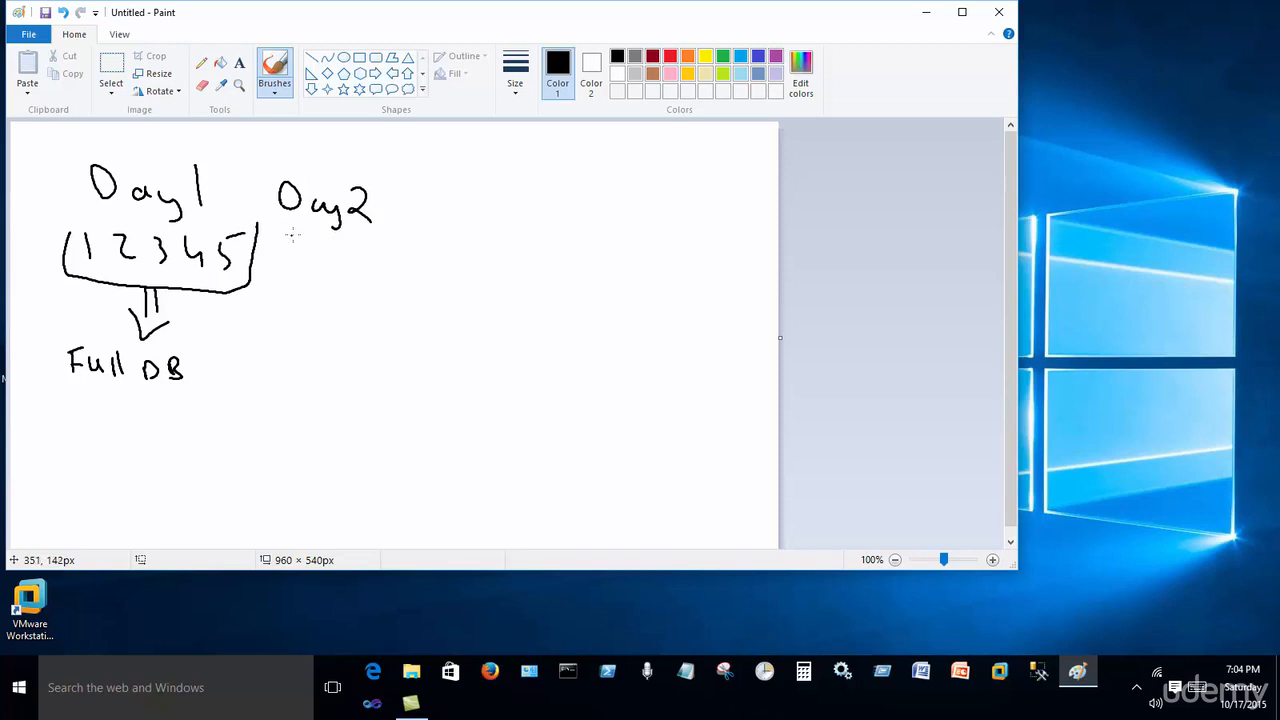
drag(285, 230, 430, 300)
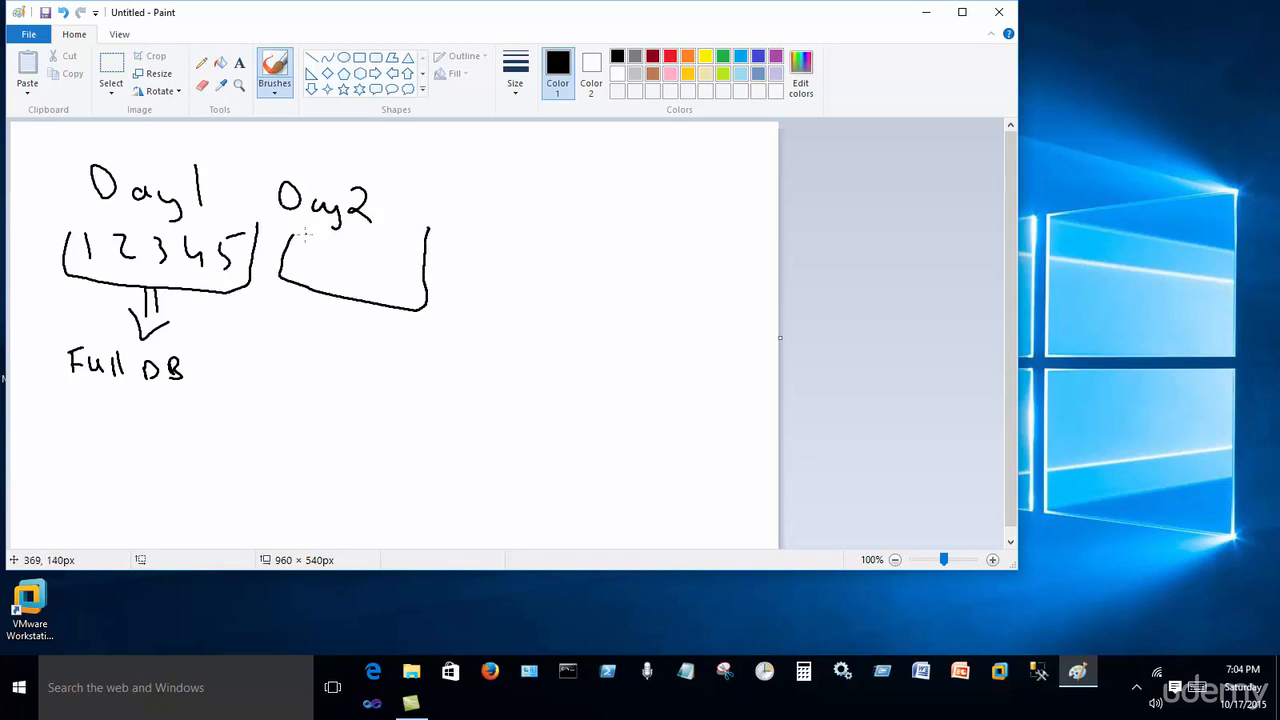
drag(305, 250, 345, 255)
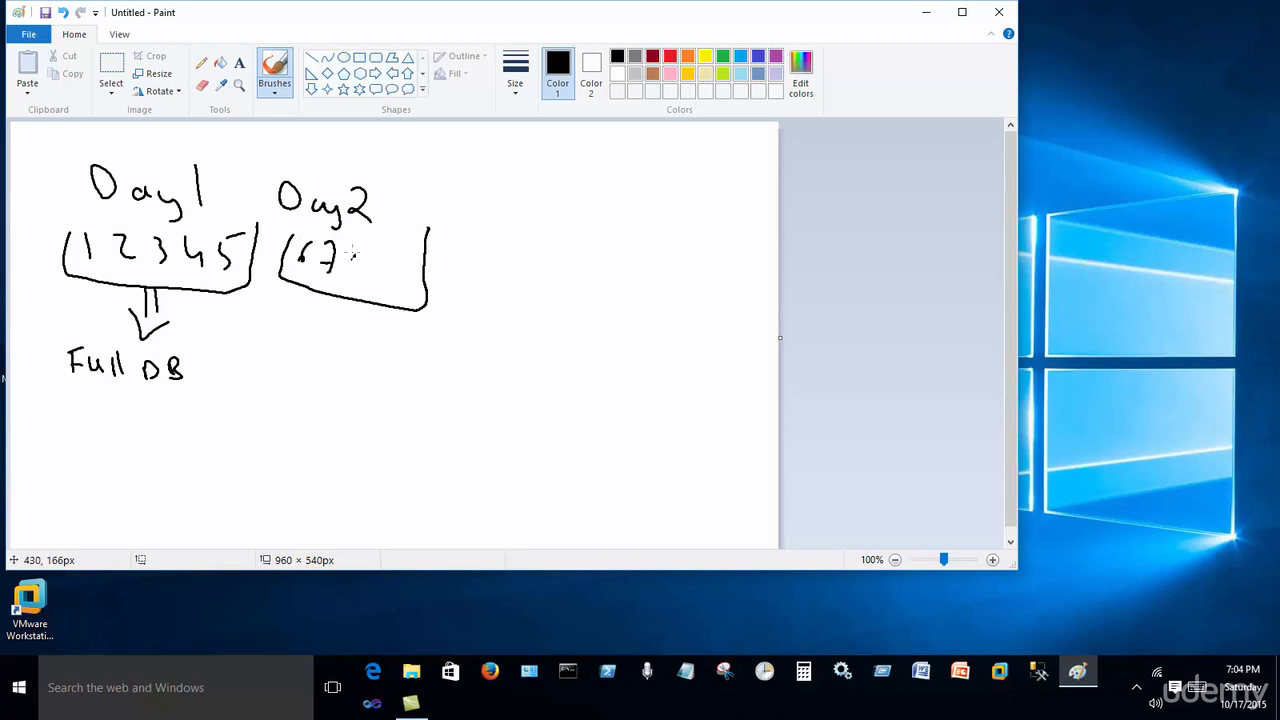
drag(350, 265, 410, 270)
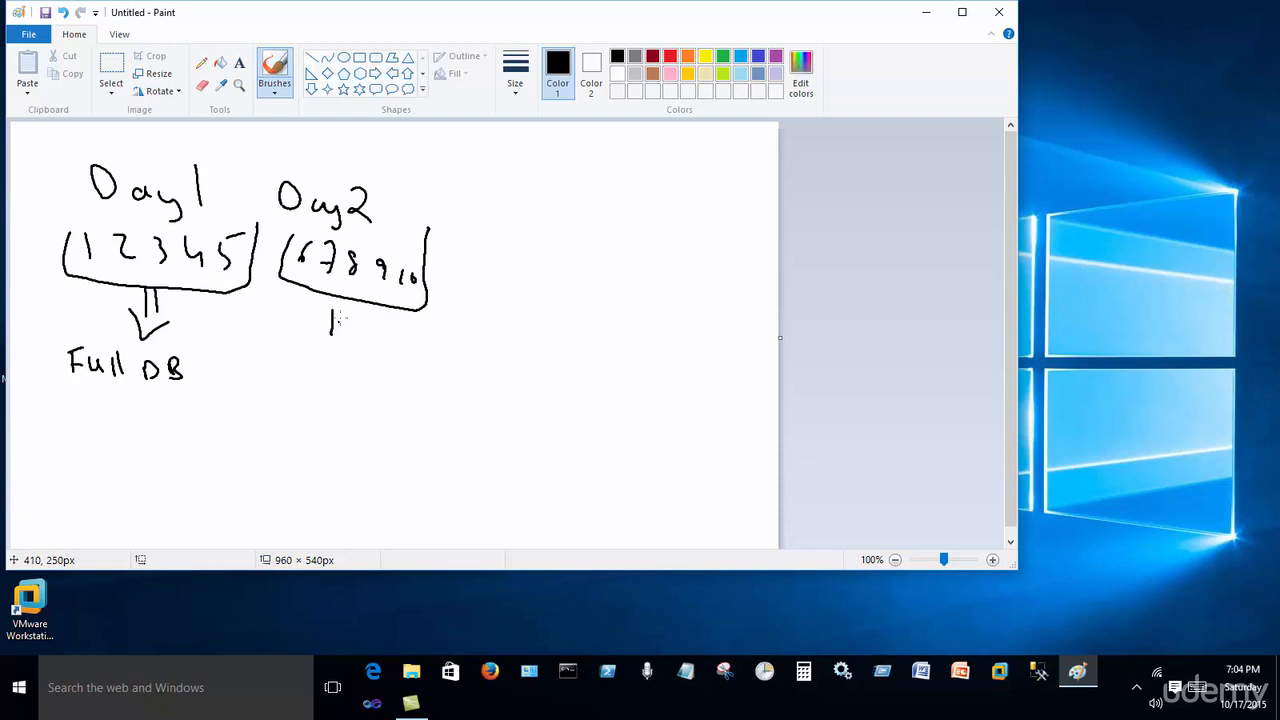
drag(340, 310, 350, 345)
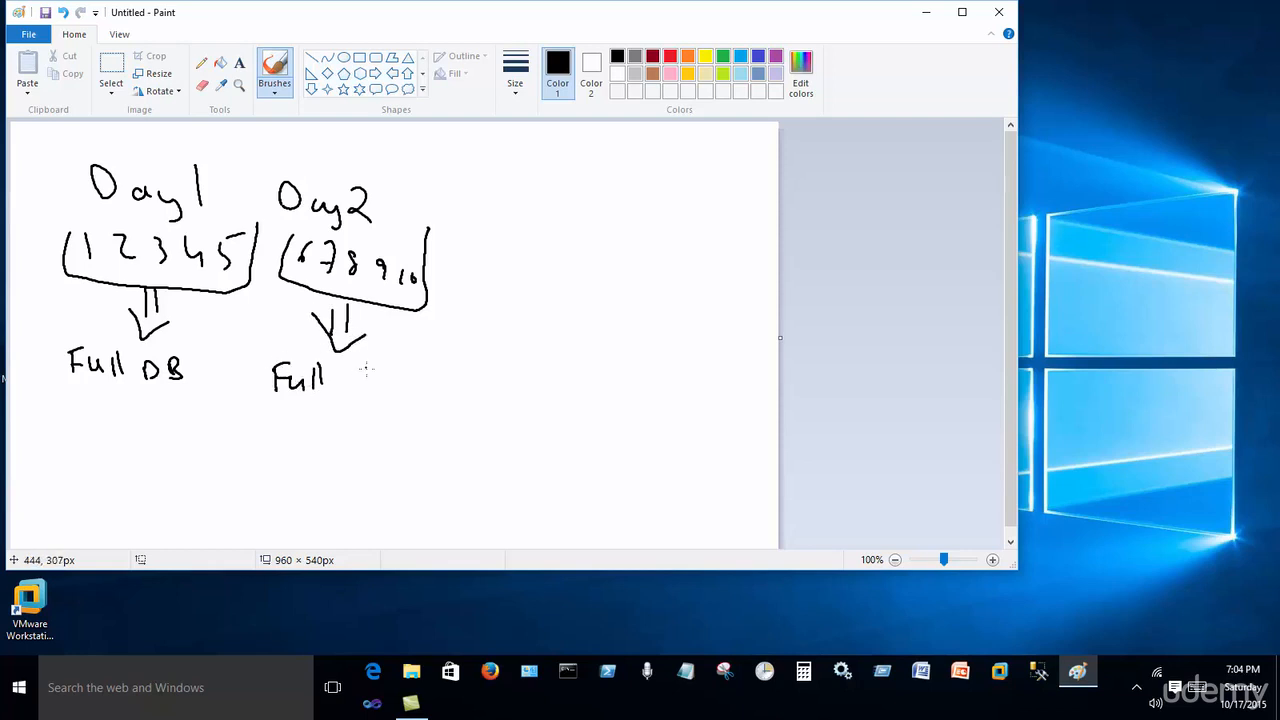
drag(340, 378, 385, 378)
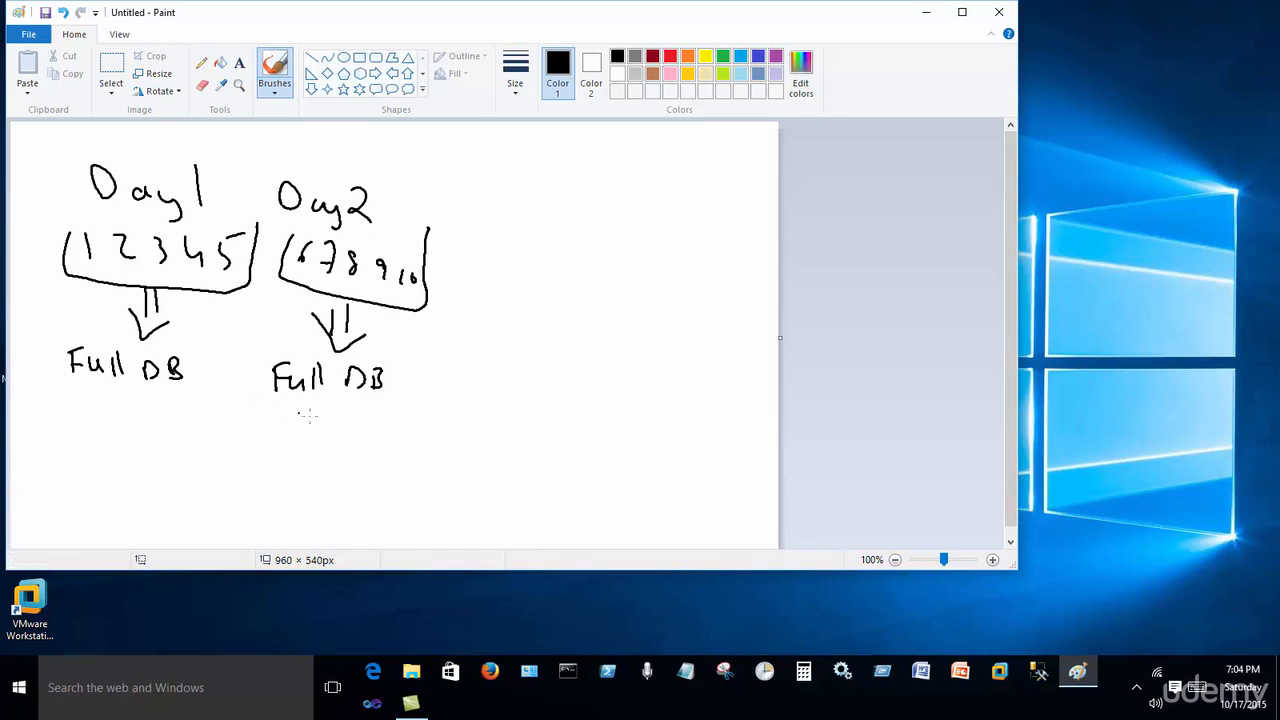
mouse_move(75, 400)
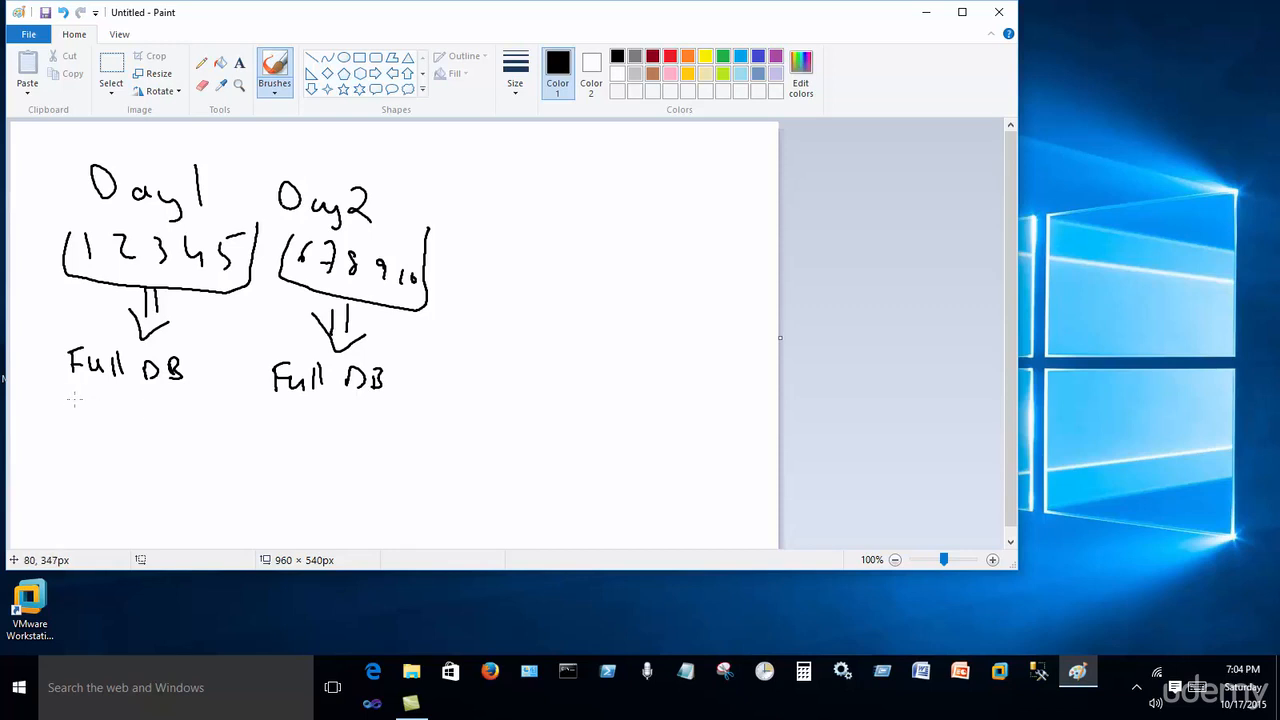
Draw a curved 1-to-10 line under both Full DB labels and circle the 10
drag(78, 410, 323, 435)
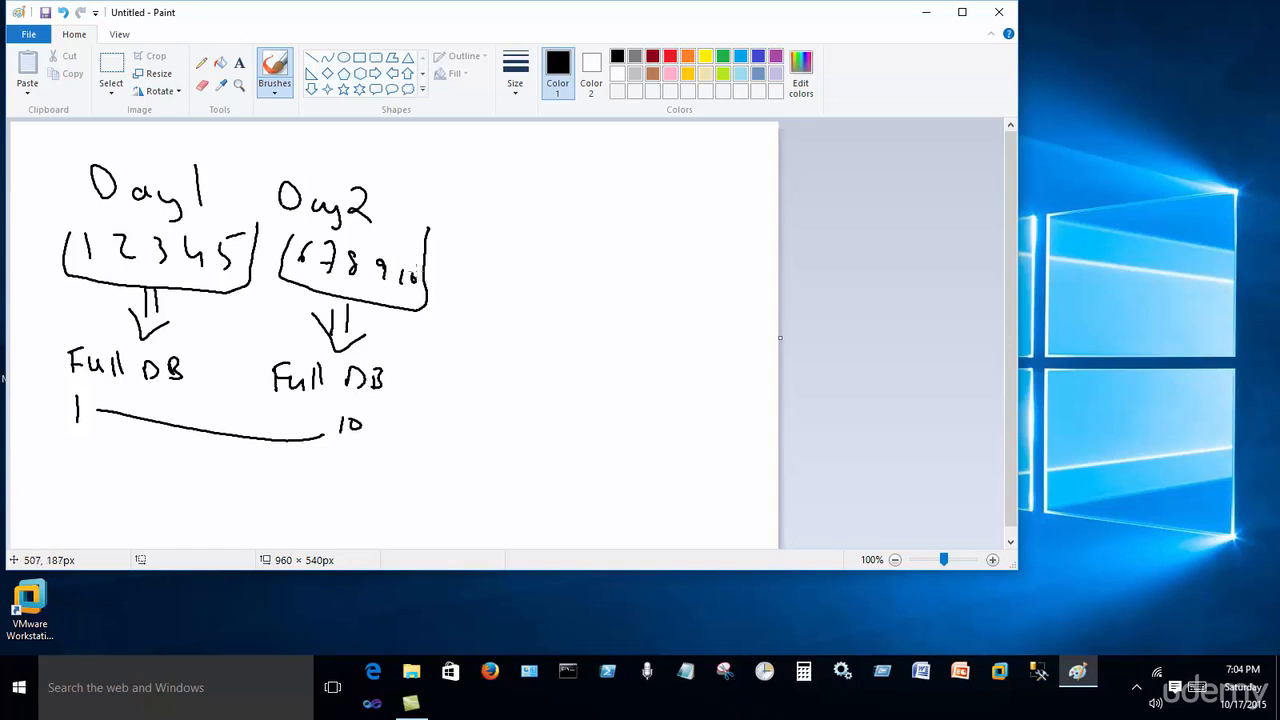
drag(395, 265, 410, 290)
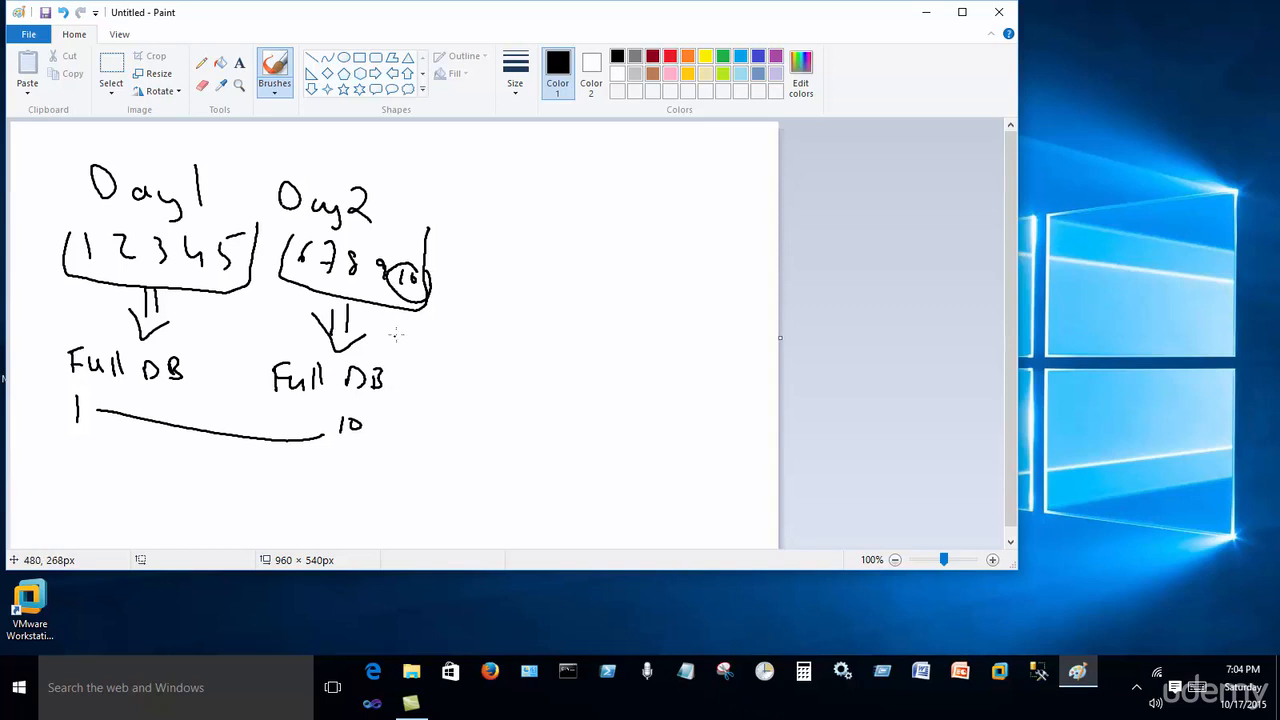
Handwrite 'Day3' beside Day2 and bracket inserts 11, 12, 13, 14 and 15
drag(465, 210, 530, 210)
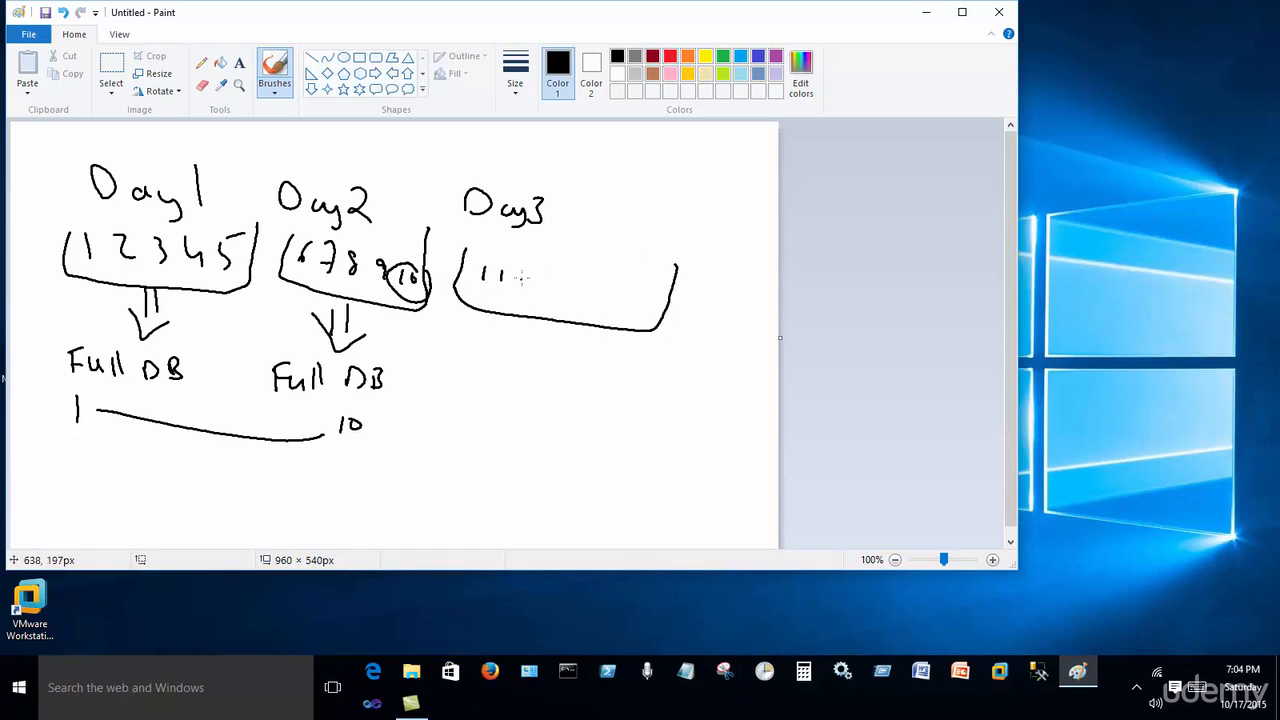
drag(510, 275, 555, 280)
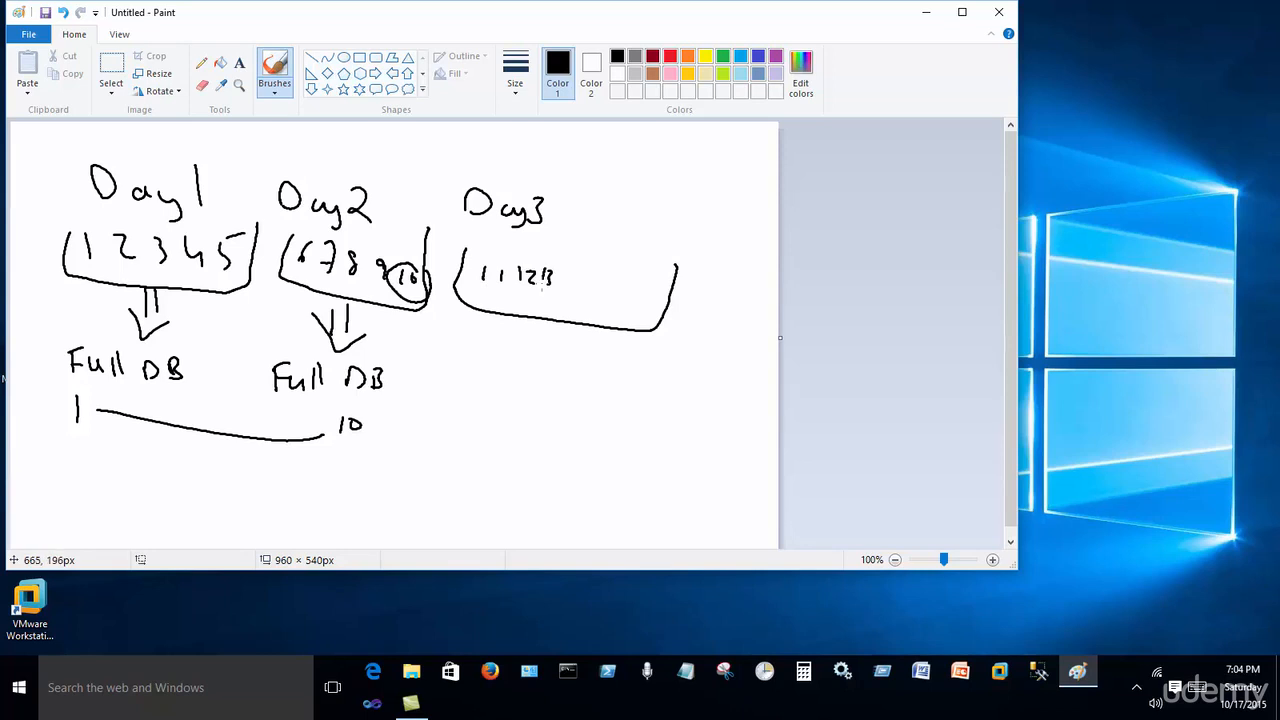
drag(555, 280, 640, 290)
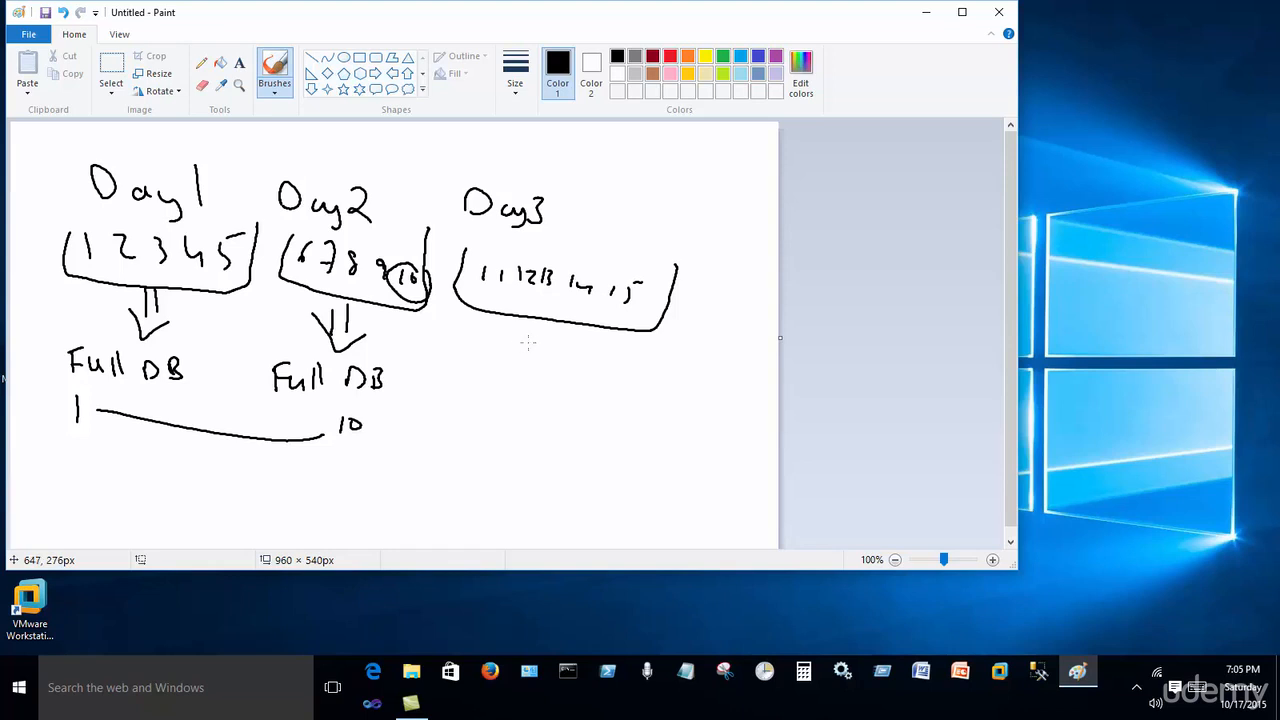
mouse_move(535, 340)
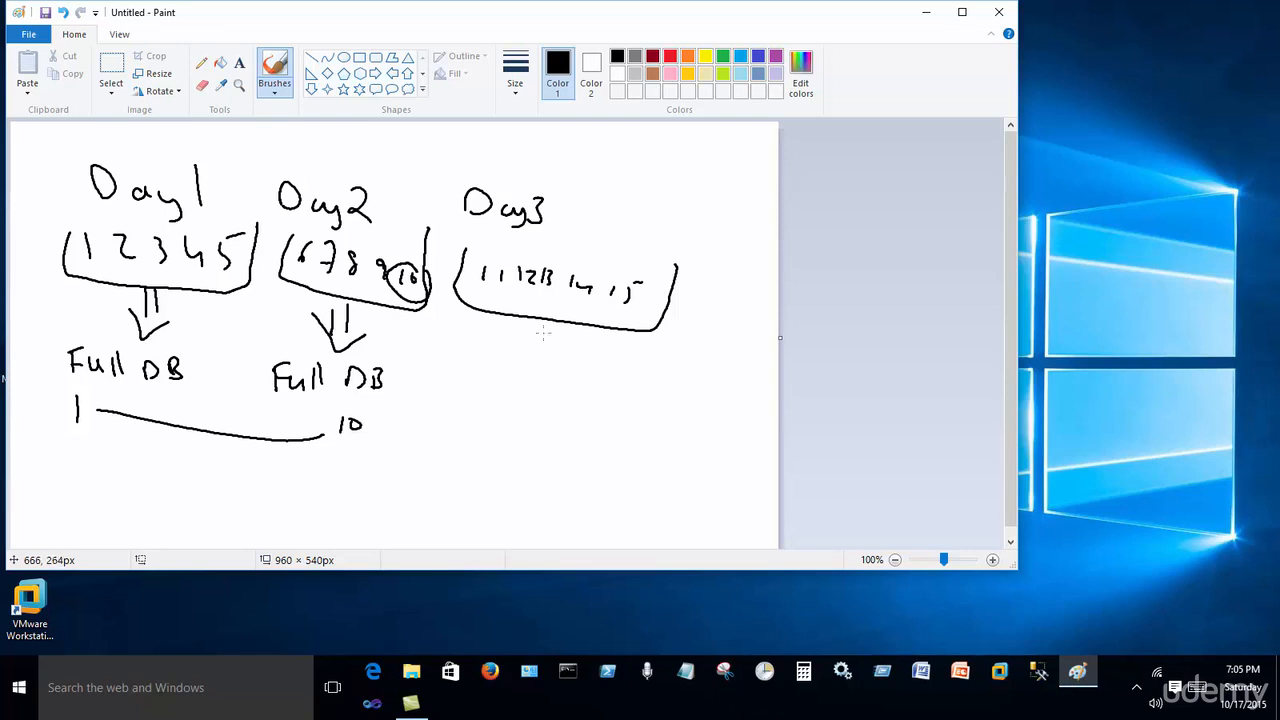
Draw arrows from the Day3 inserts and Day2 Full DB to 'T log Bu', marking Day3
drag(535, 330, 560, 375)
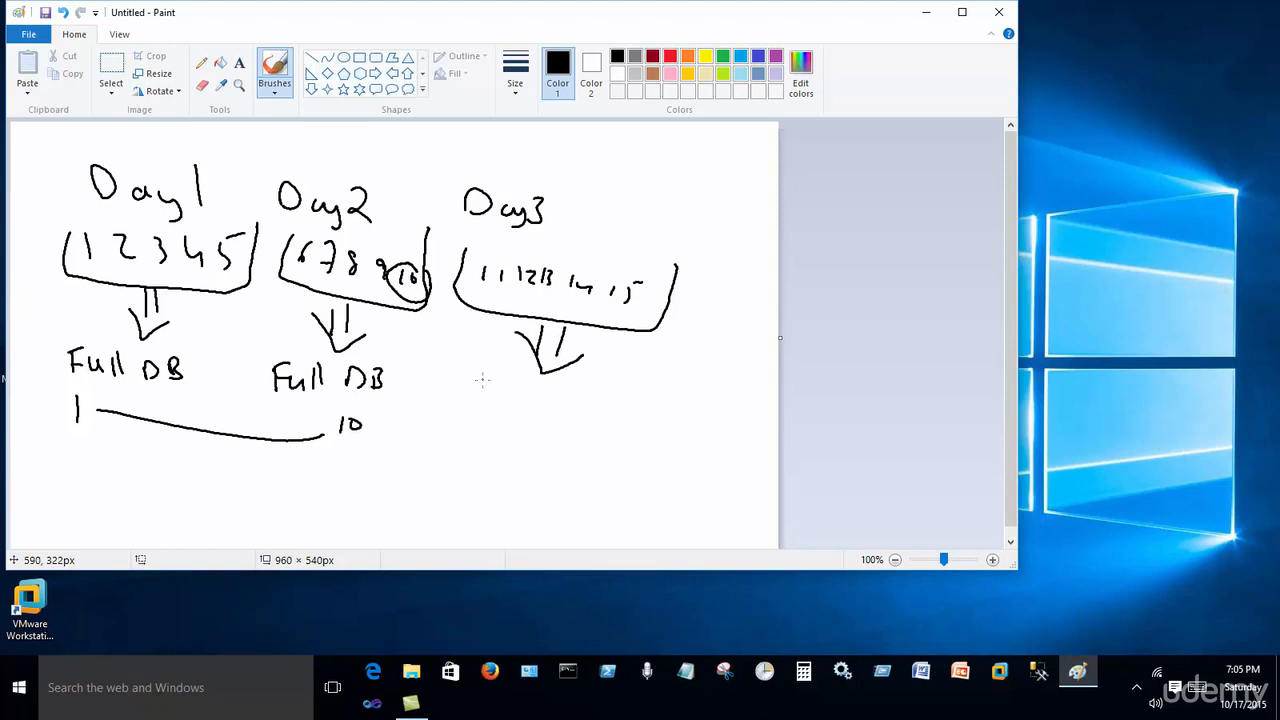
mouse_move(471, 383)
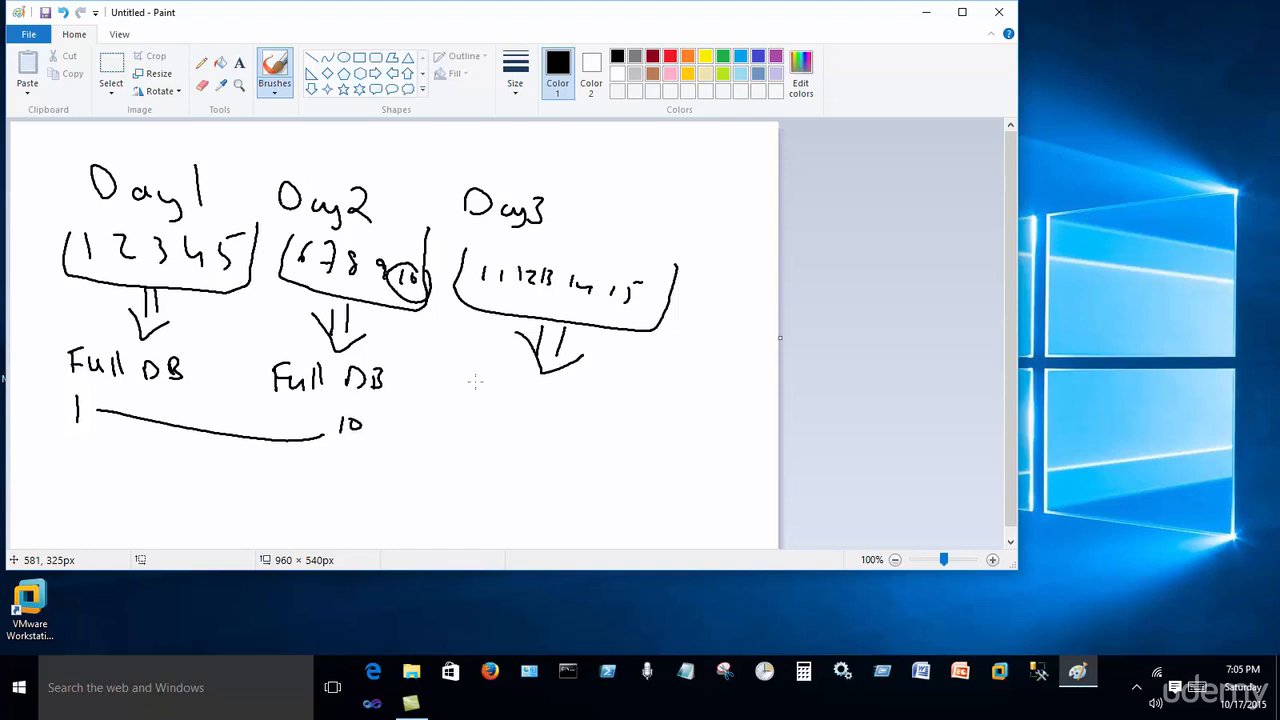
mouse_move(428, 397)
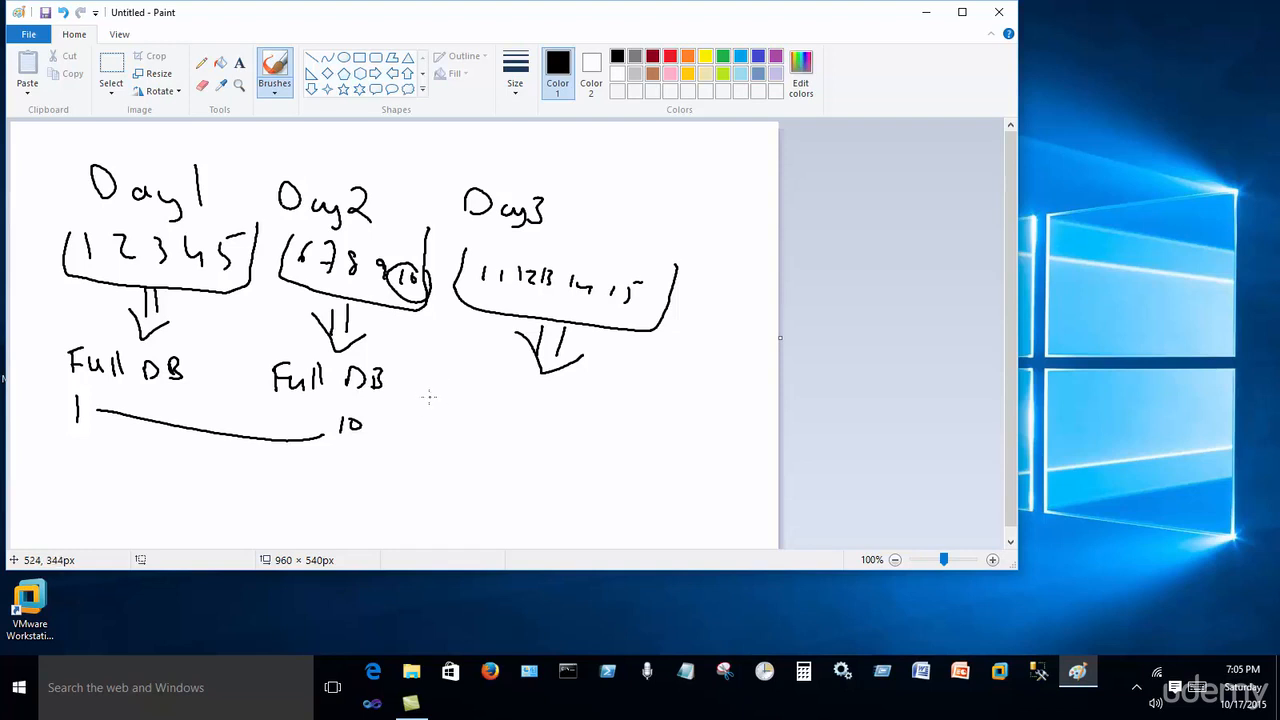
drag(400, 382, 440, 382)
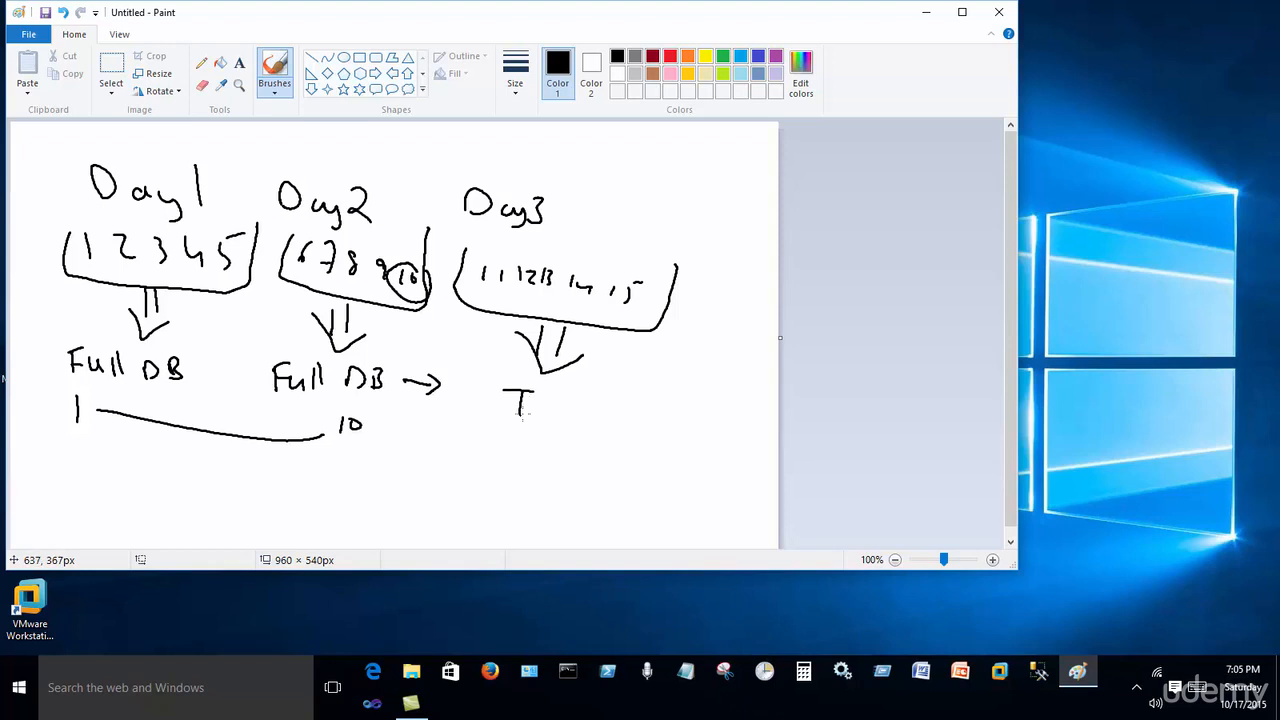
drag(540, 410, 605, 415)
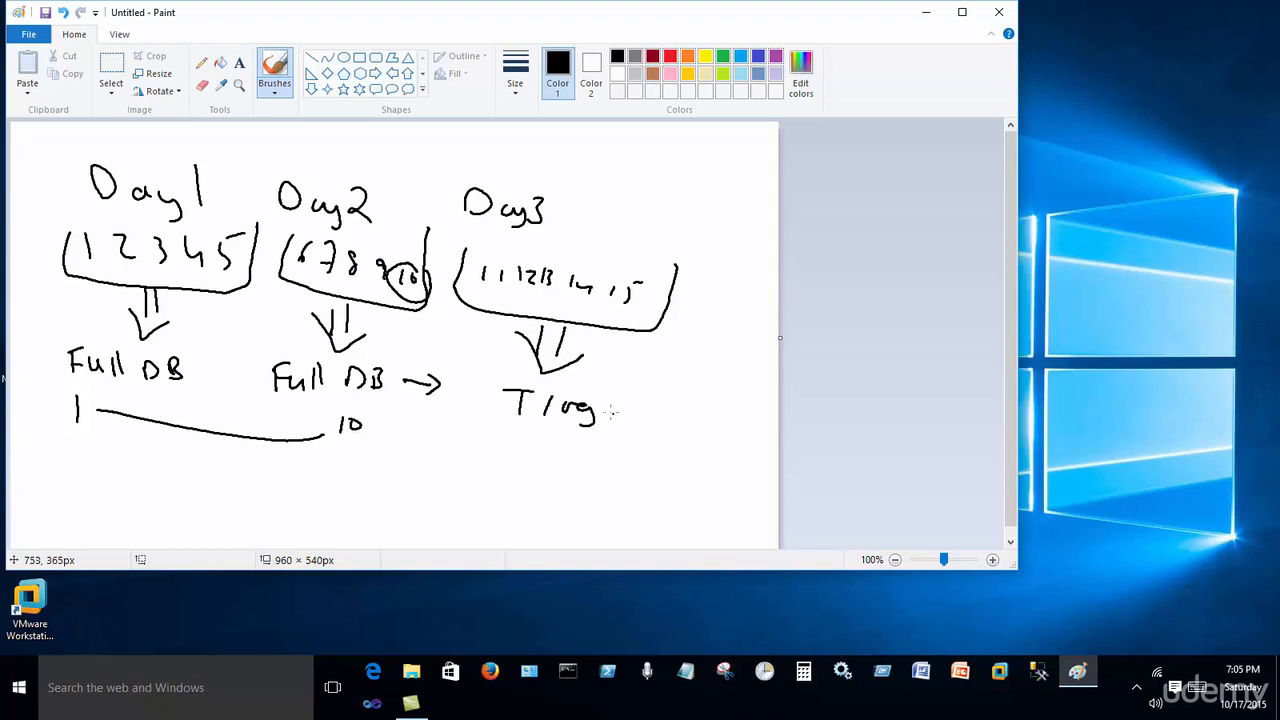
drag(600, 415, 650, 420)
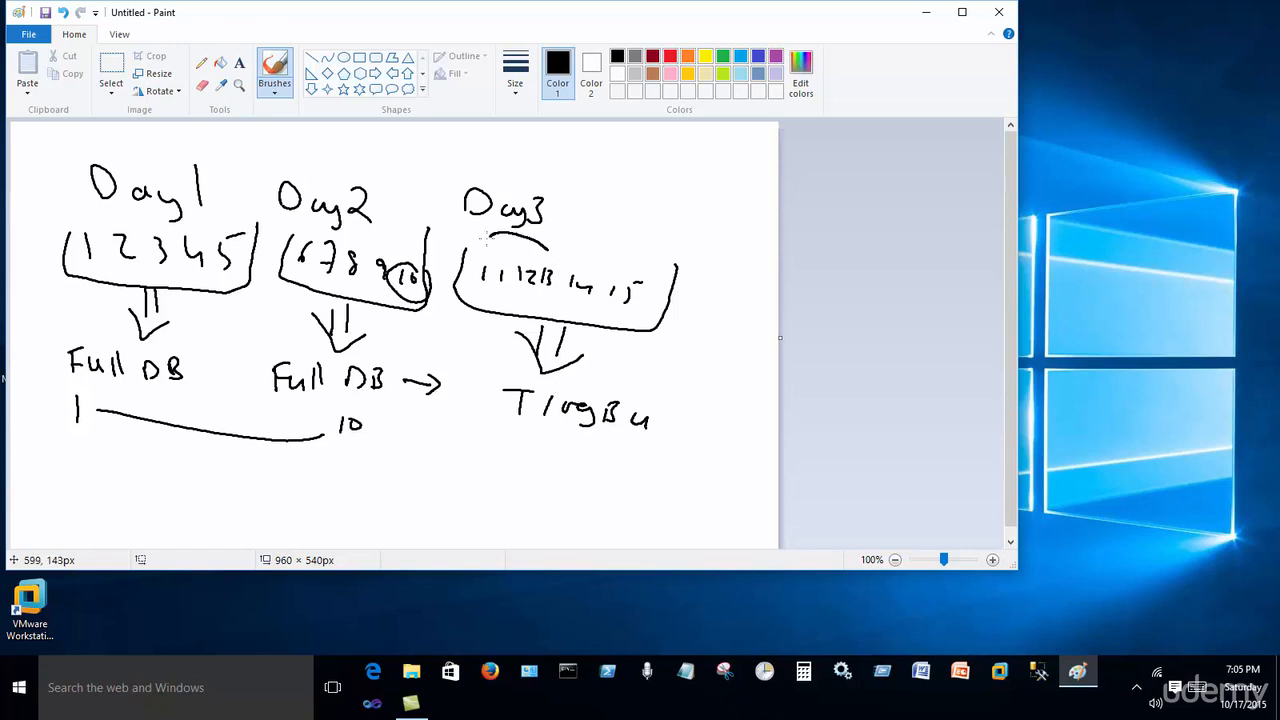
drag(480, 240, 550, 340)
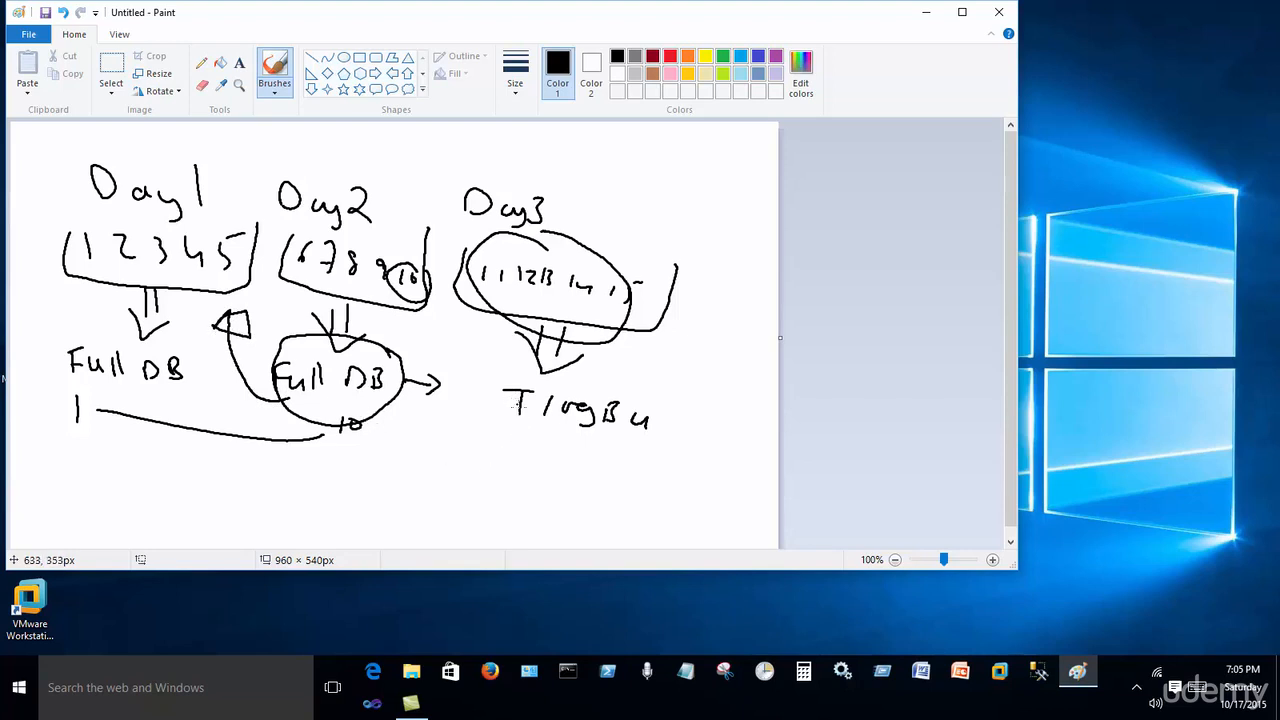
Circle Day2's Full DB, add an arrow toward 'T log Bu', and write '1-10'
drag(685, 405, 730, 420)
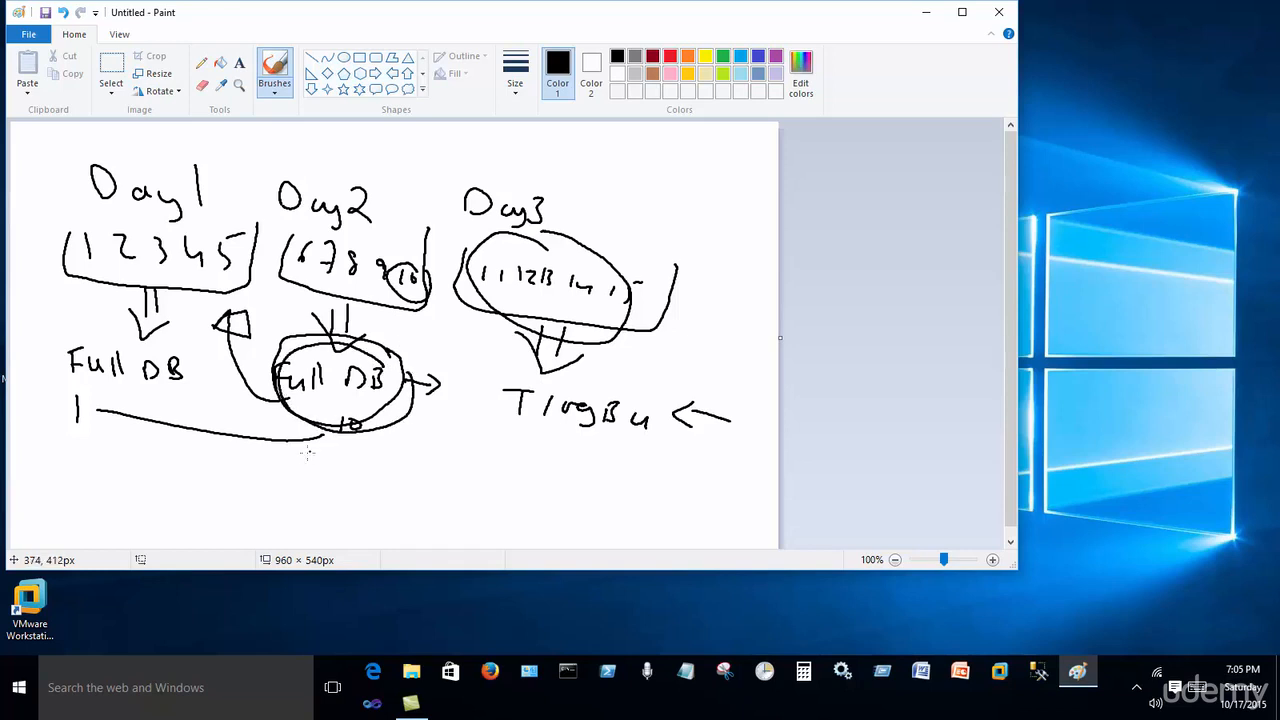
drag(310, 470, 385, 465)
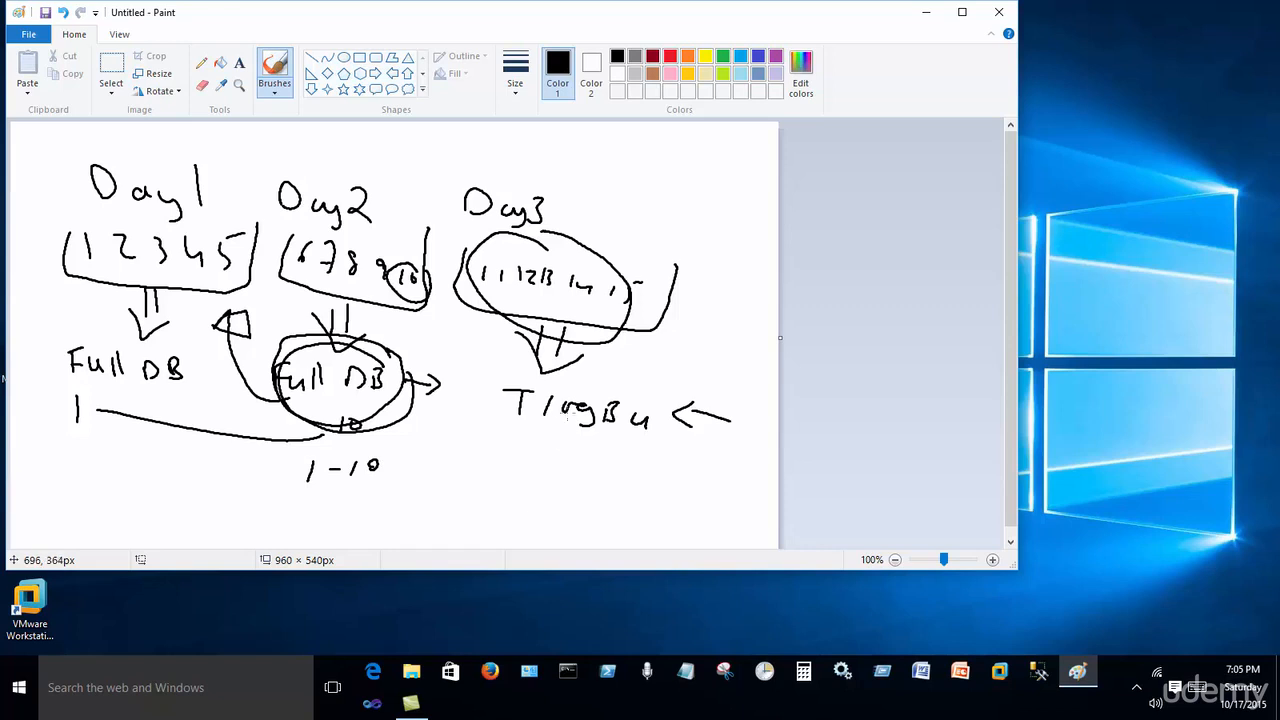
mouse_move(570, 415)
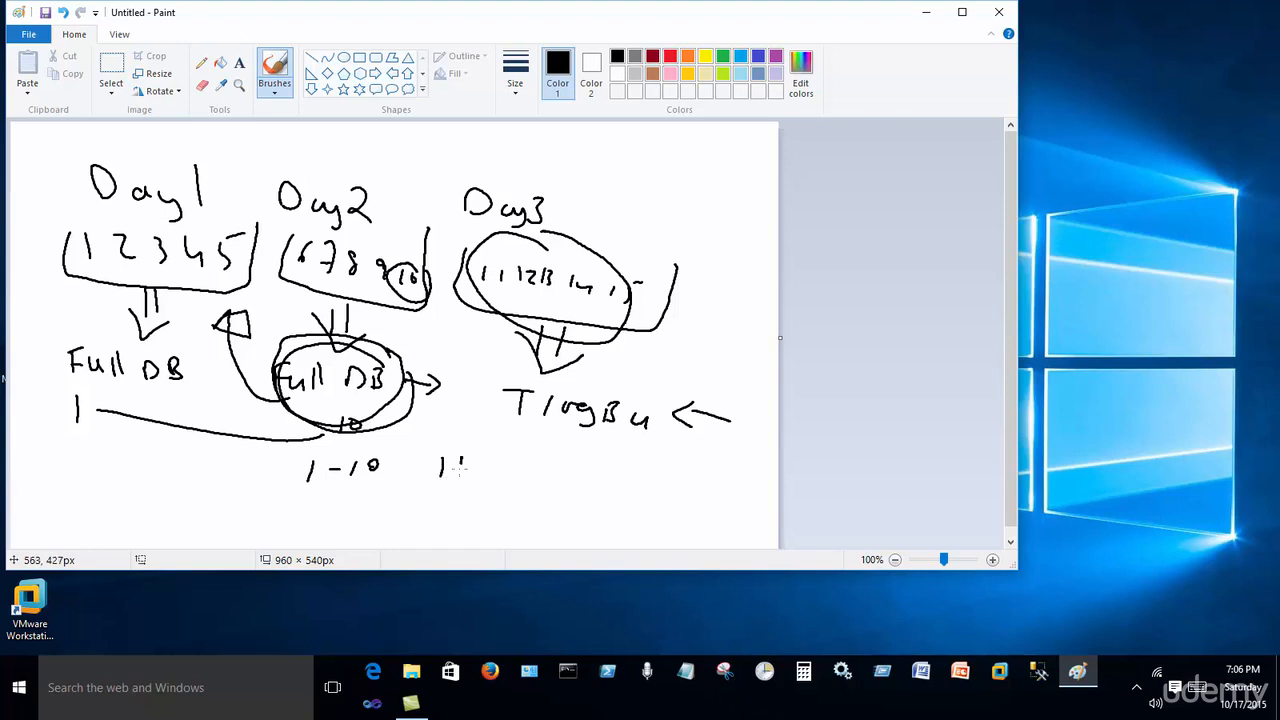
Write '11-15' beside '1-10', bracket both ranges, and write a circled '1-15'
drag(440, 470, 545, 470)
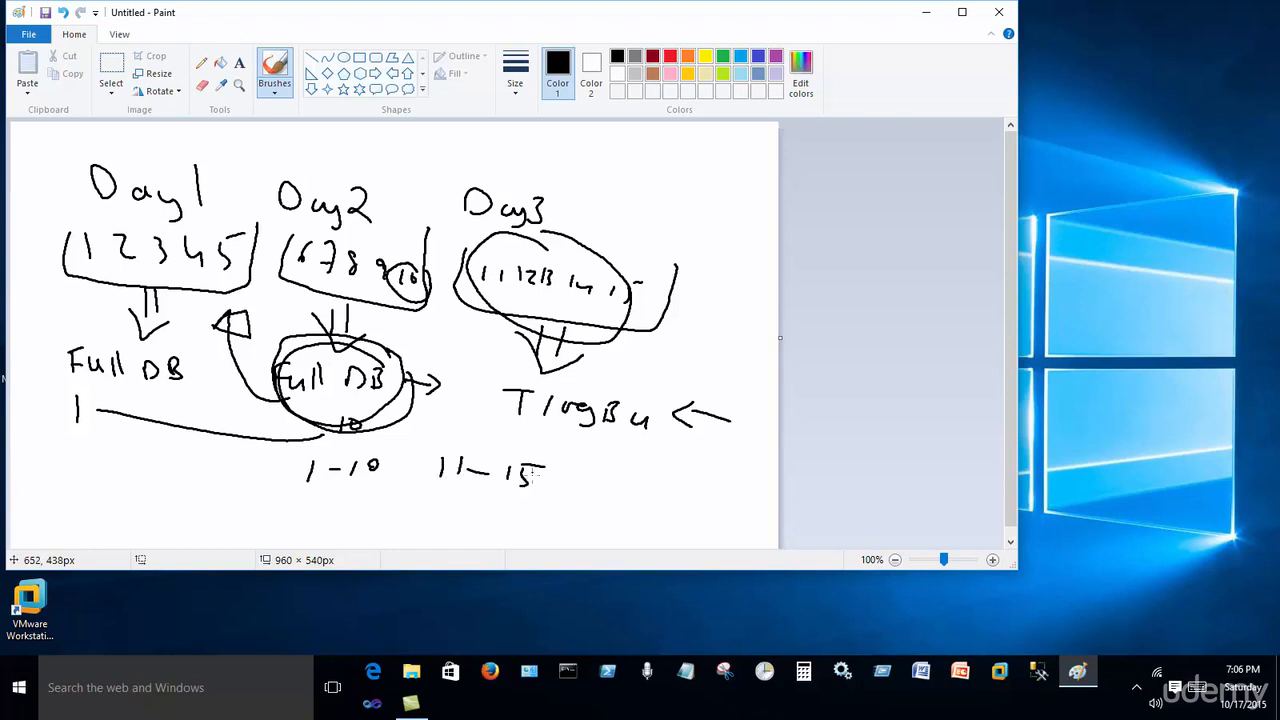
drag(325, 485, 345, 510)
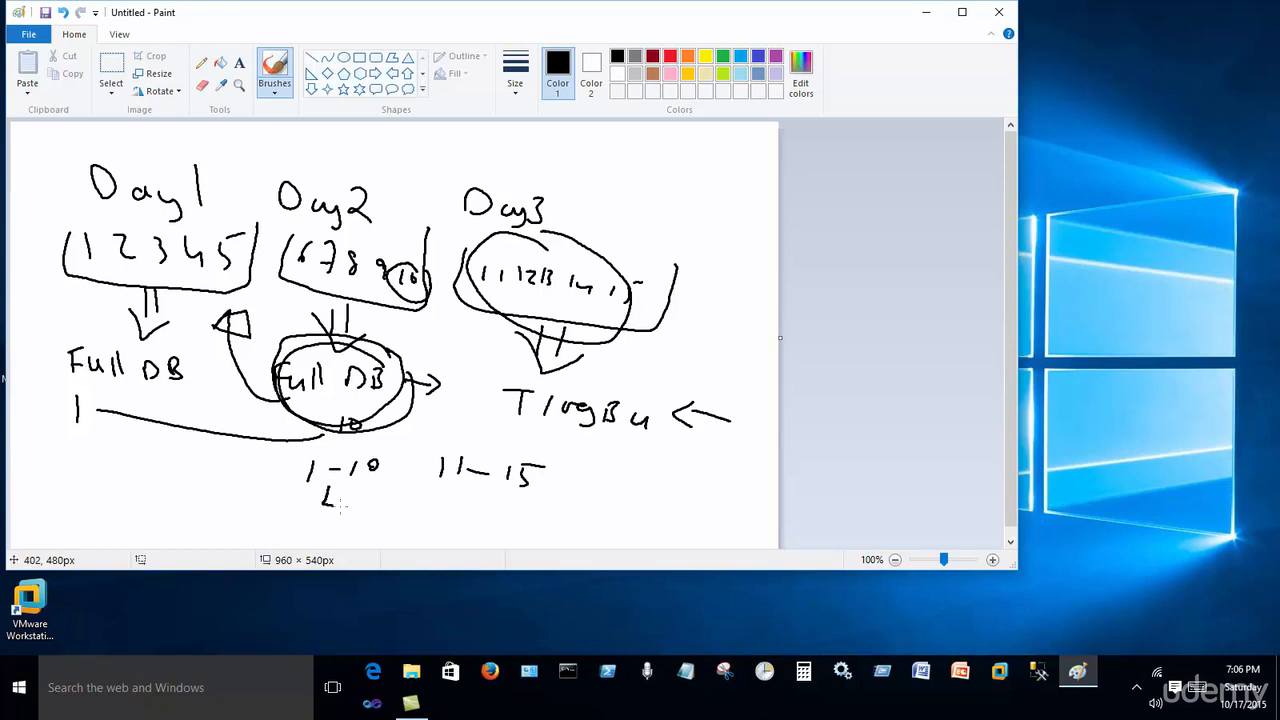
drag(335, 507, 490, 495)
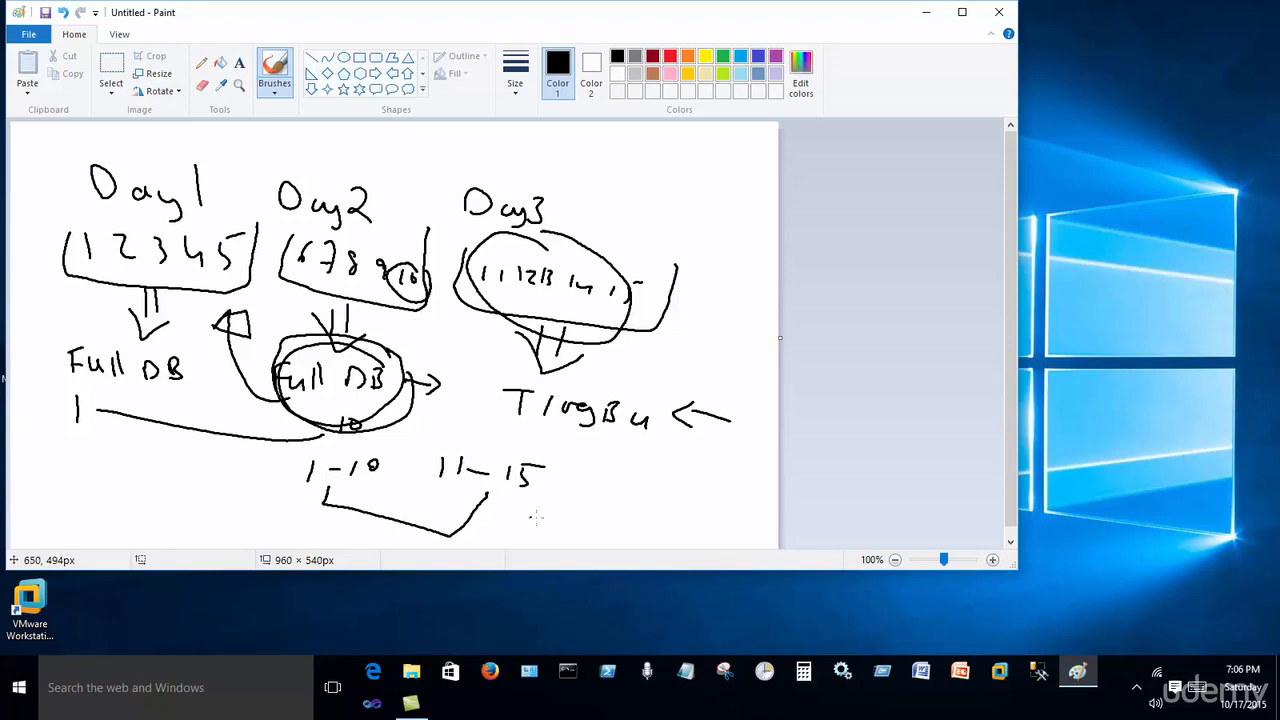
drag(595, 500, 660, 505)
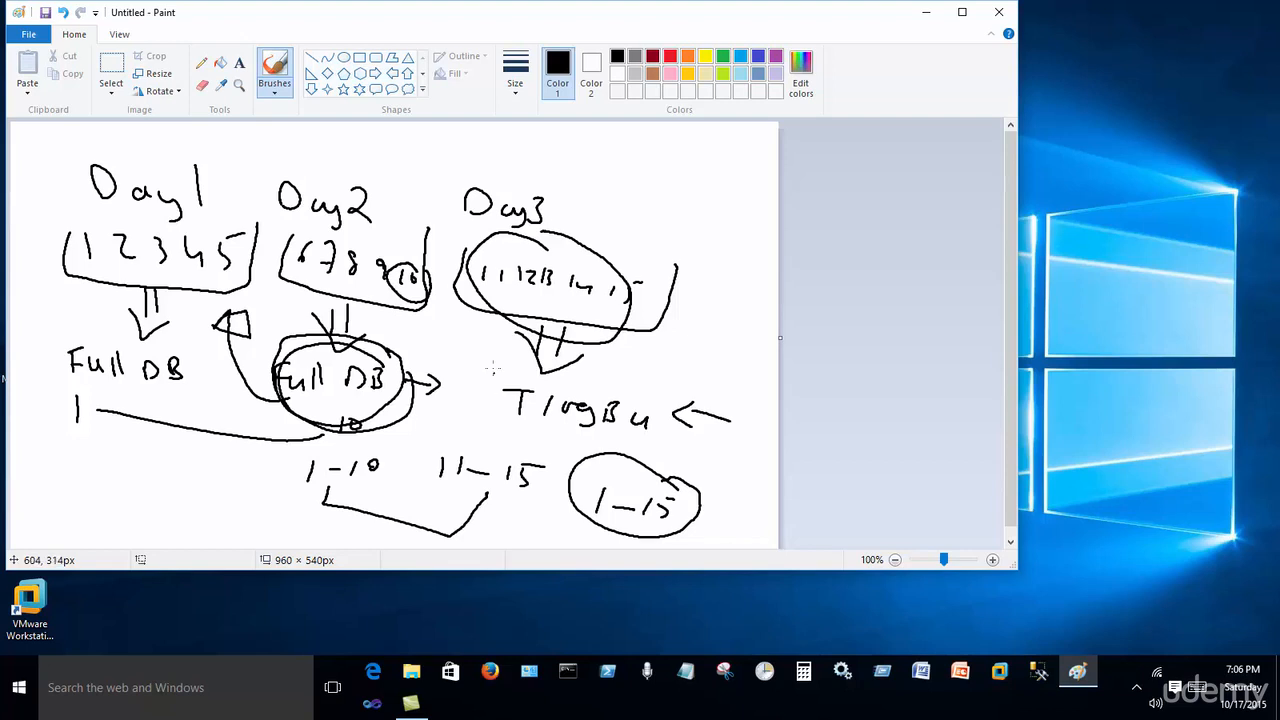
mouse_move(471, 421)
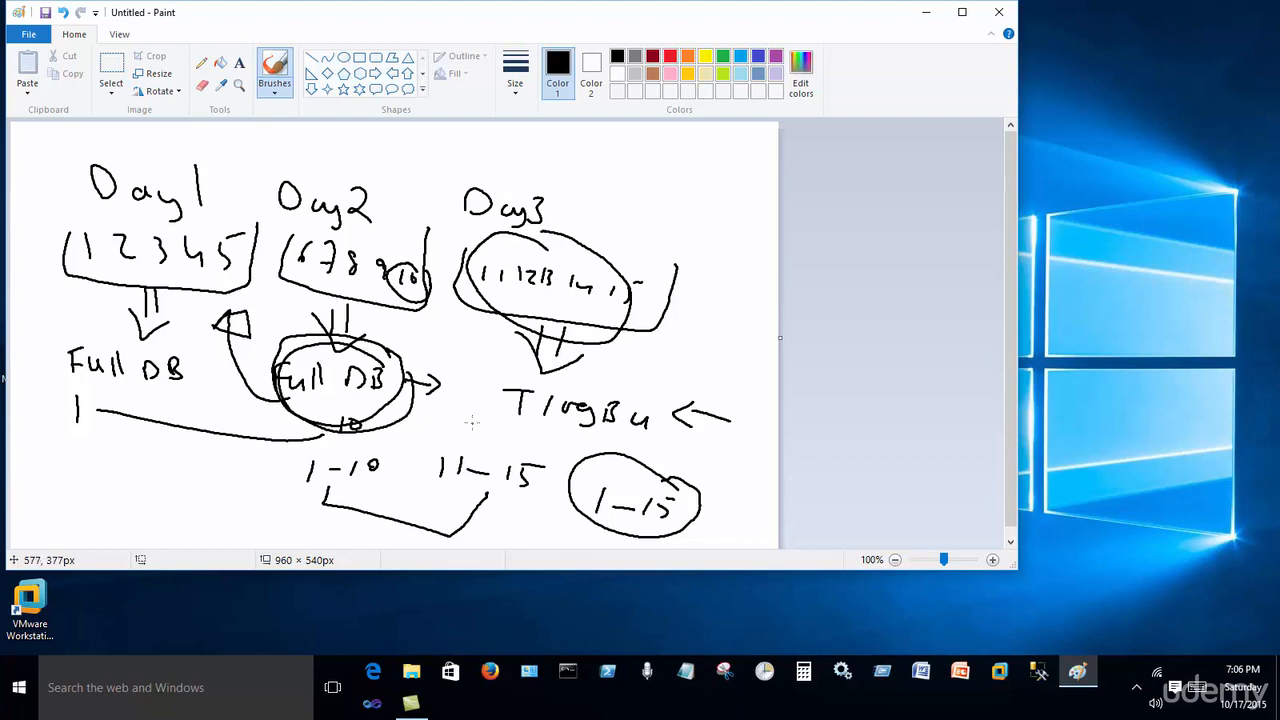
mouse_move(467, 422)
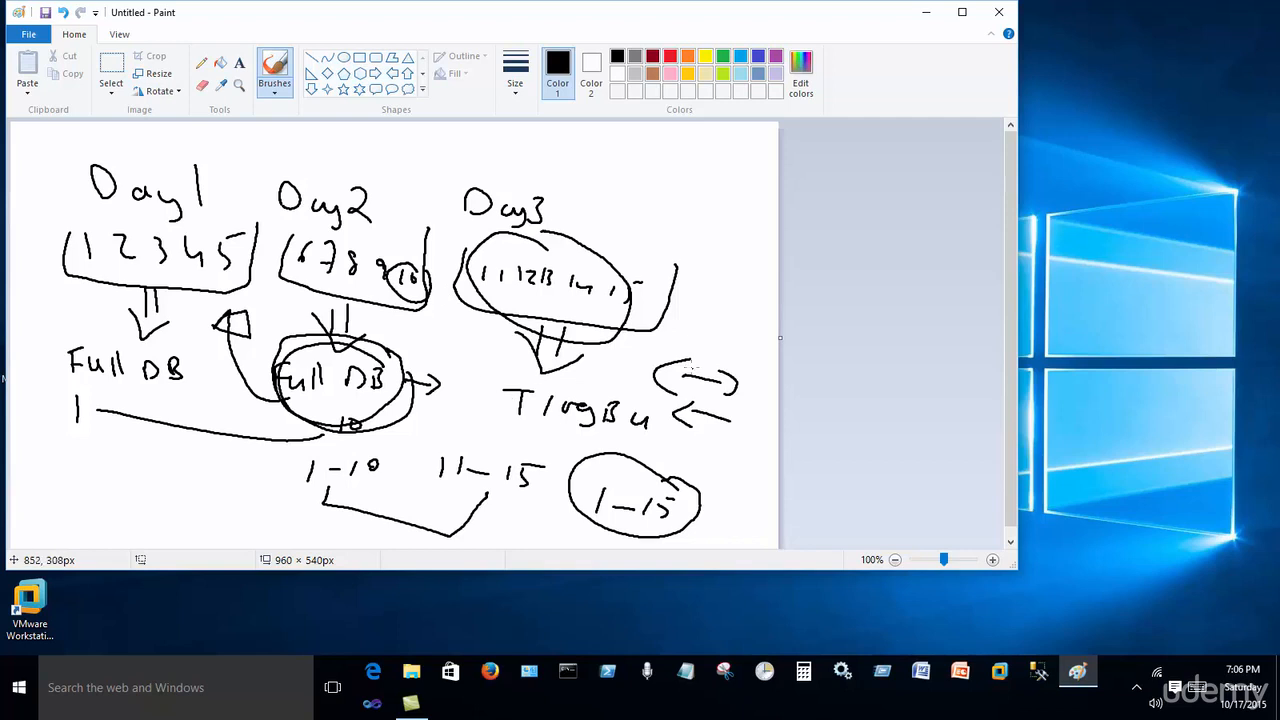
mouse_move(617, 397)
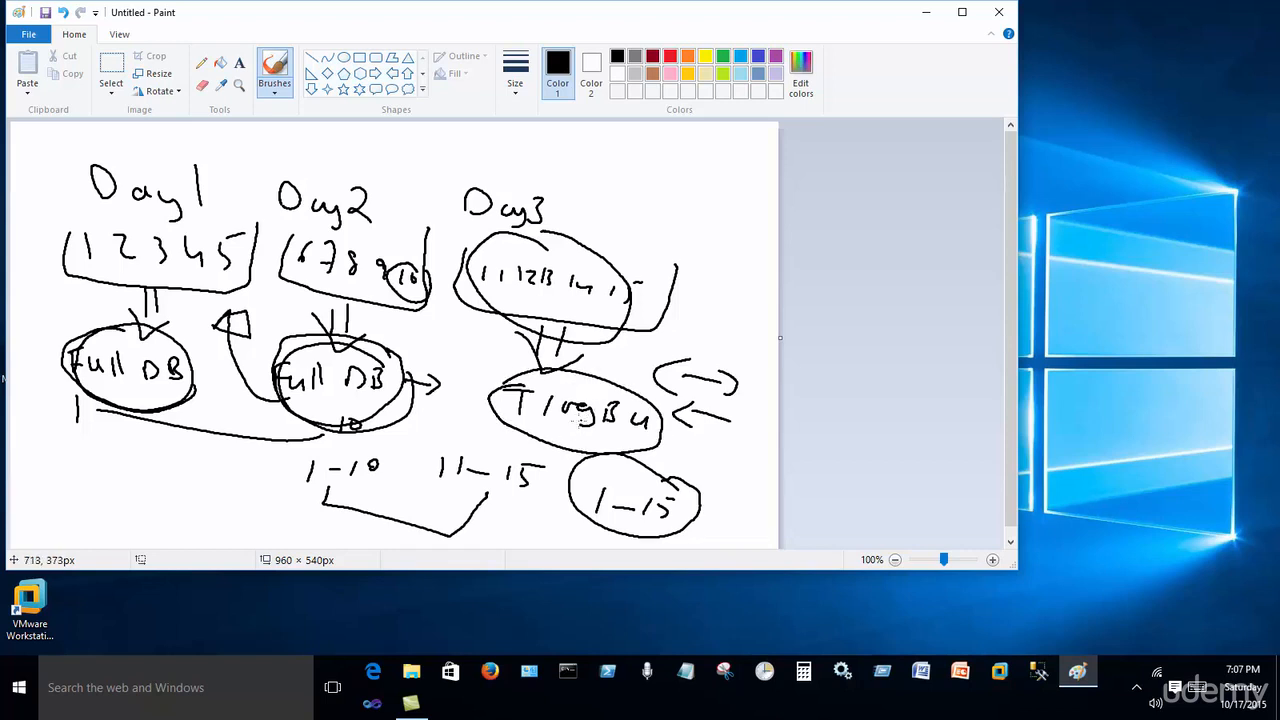
mouse_move(582, 426)
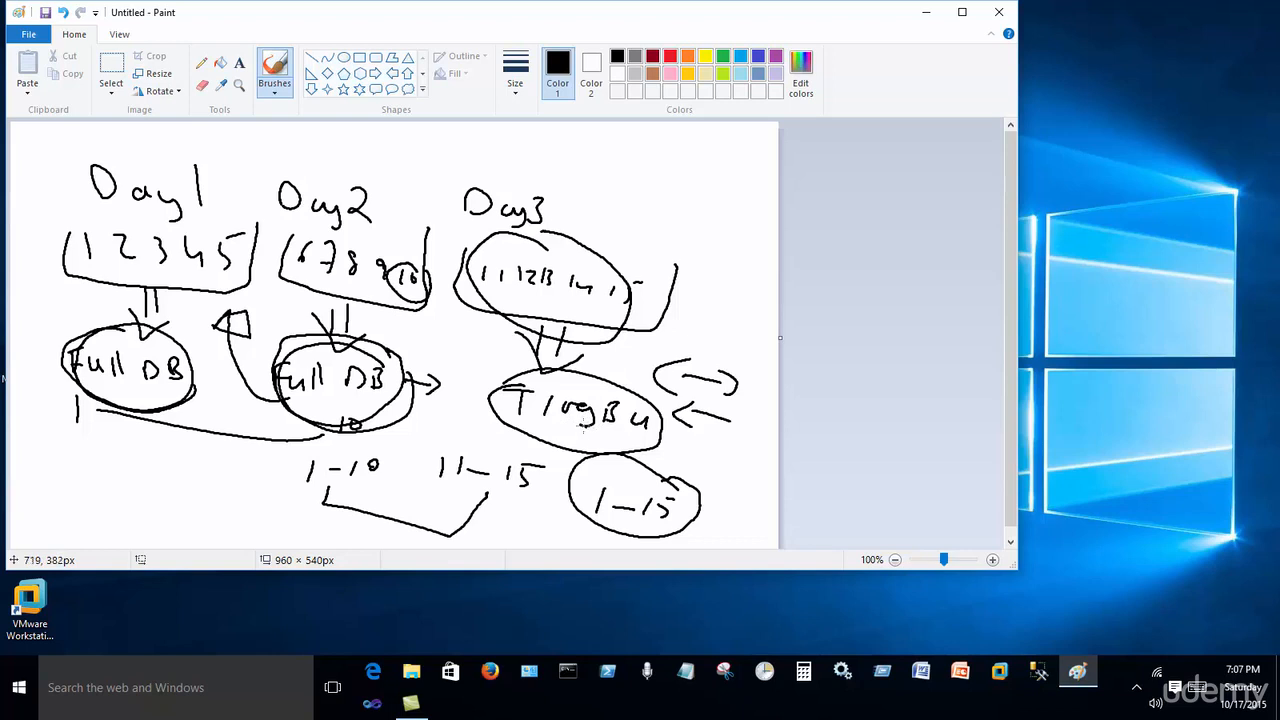
Draw arrowheads from Day2's Full DB down to 'T log Bu'
drag(375, 335, 375, 430)
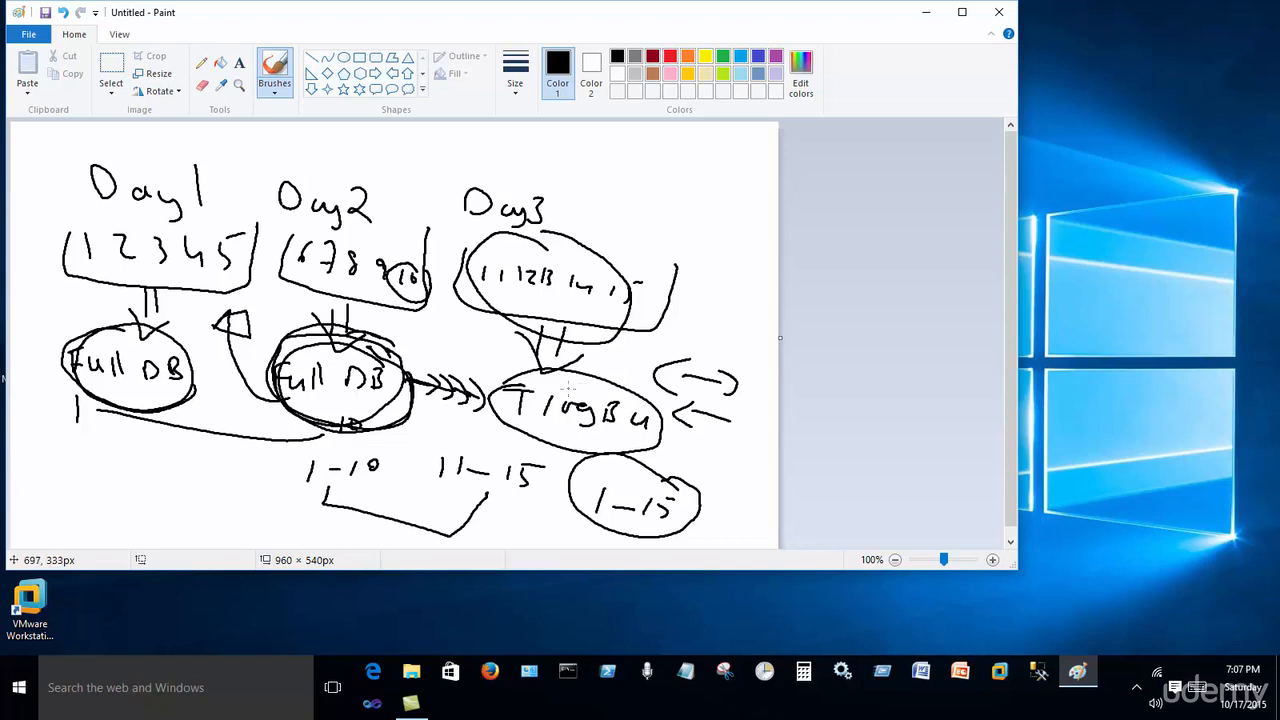
mouse_move(617, 522)
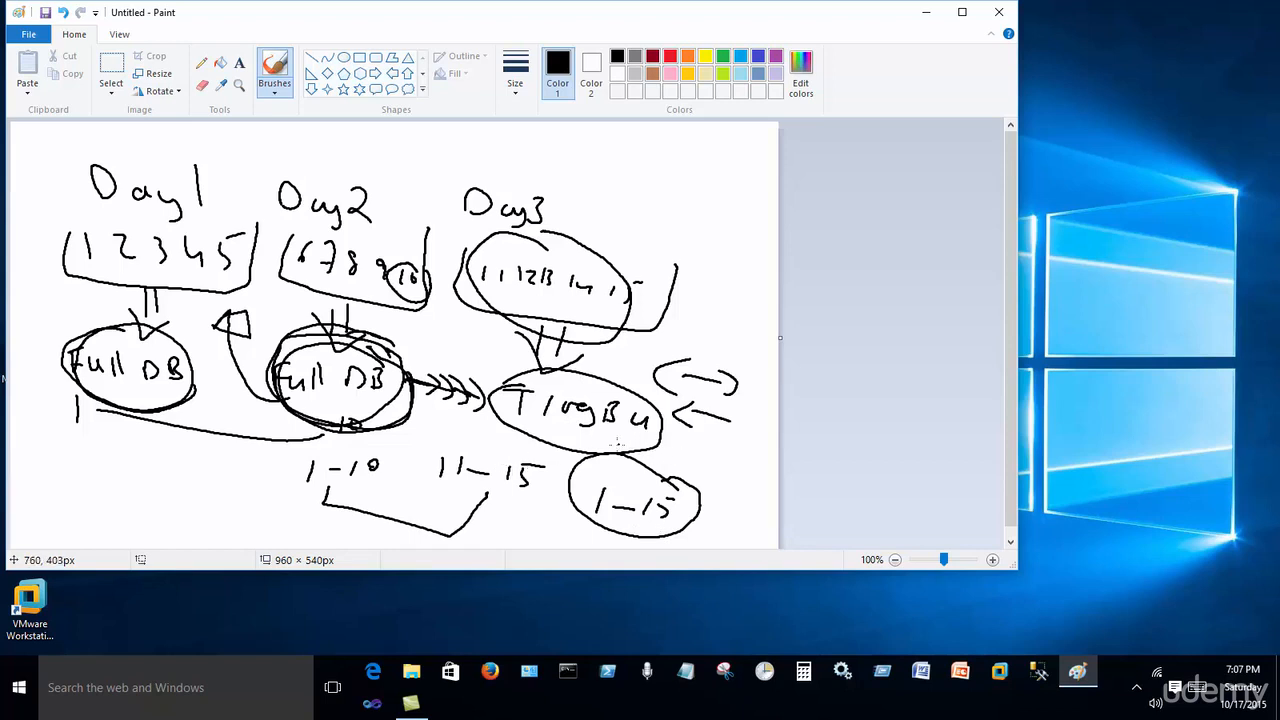
mouse_move(610, 445)
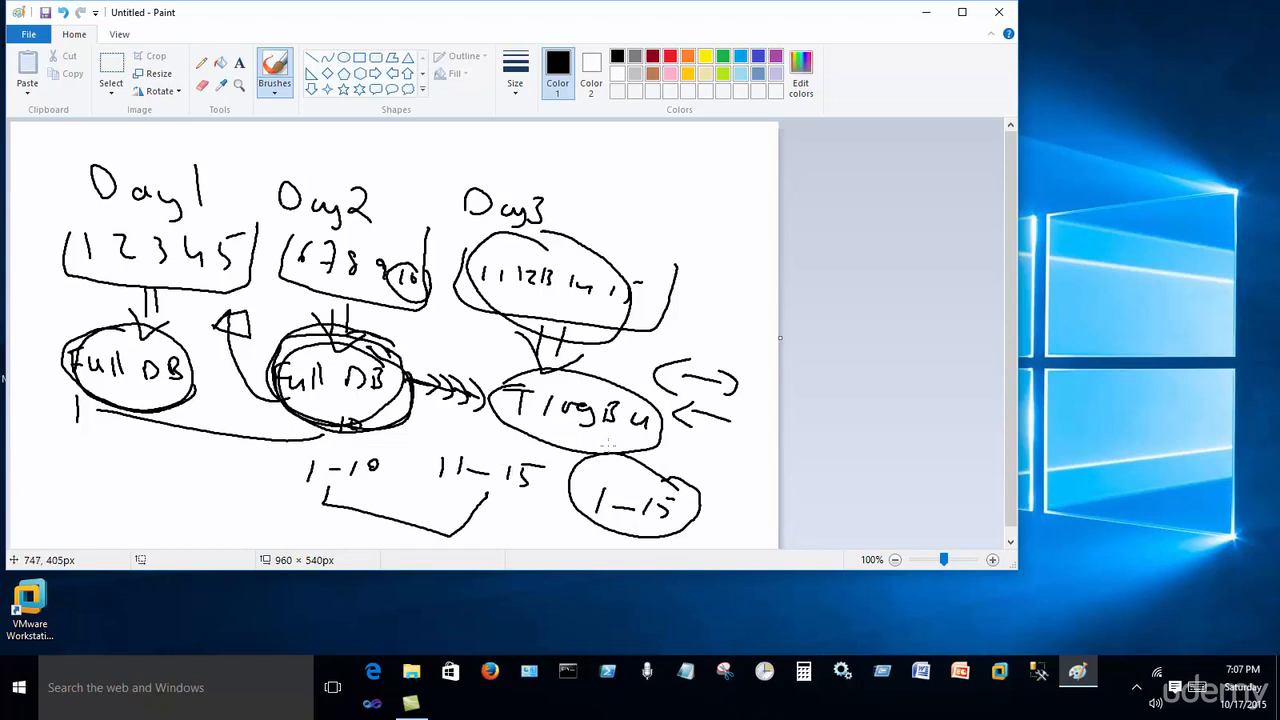